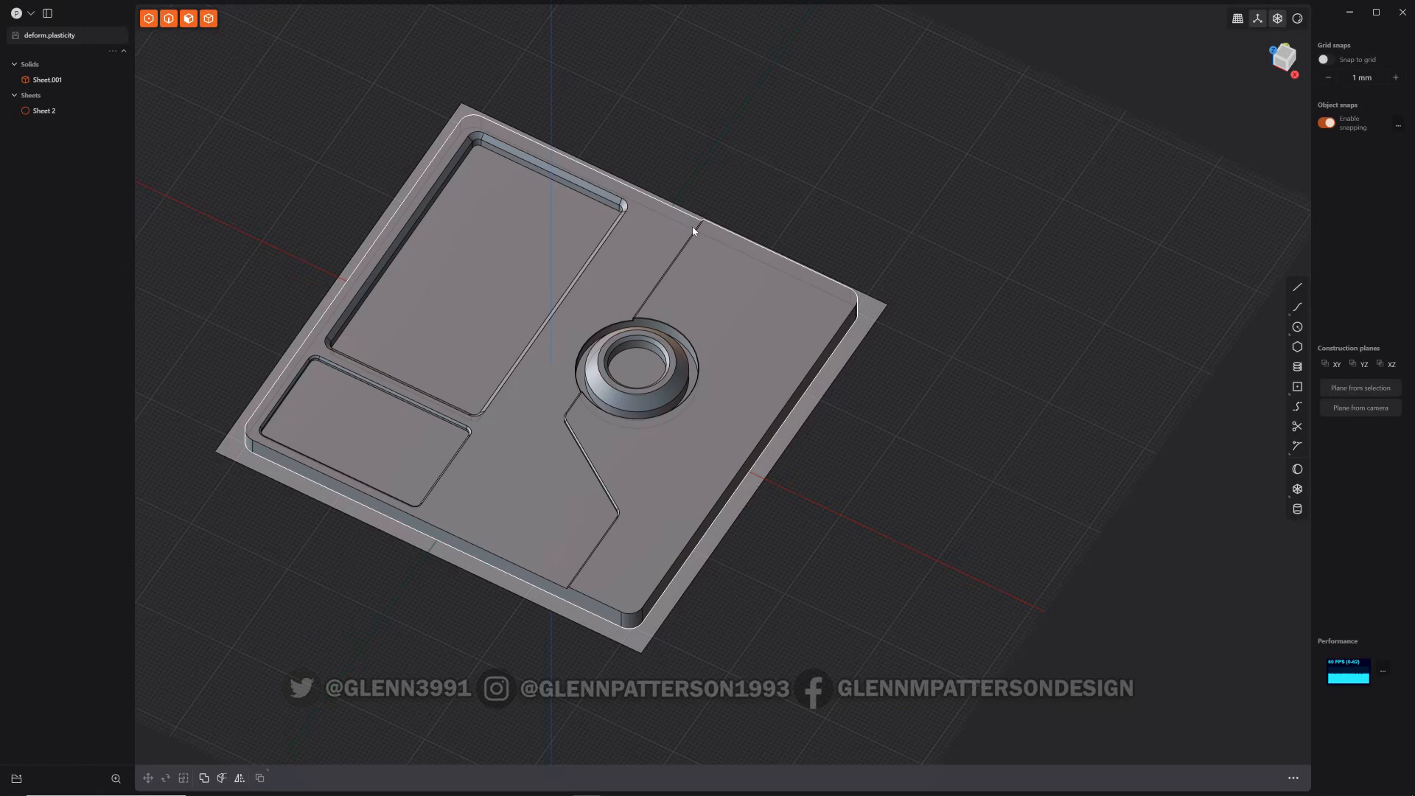
Step: Duplicate the flat sheet as Sheet.002 and lift it about 136 mm above the panel
{"action": "key", "text": "shift"}
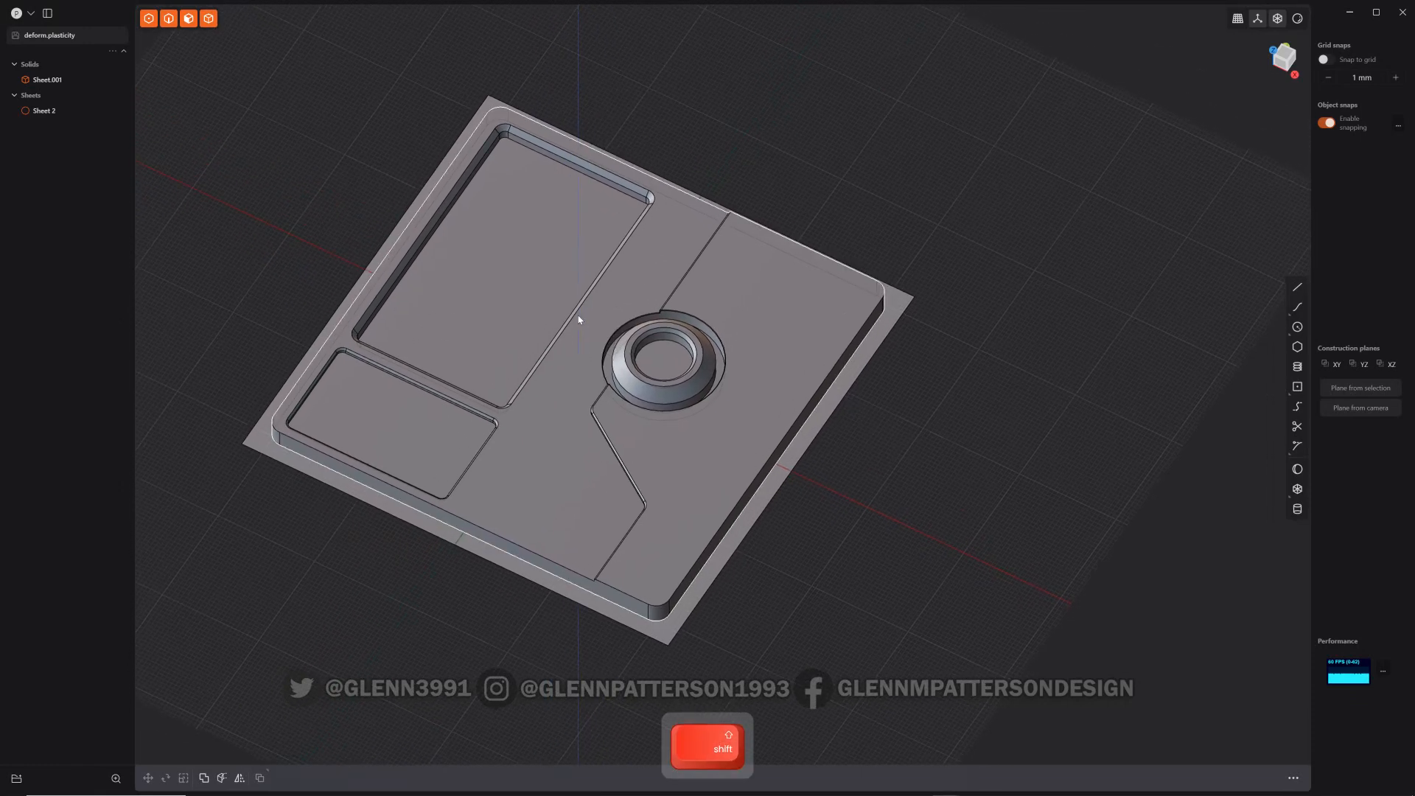
{"action": "key", "text": "shift"}
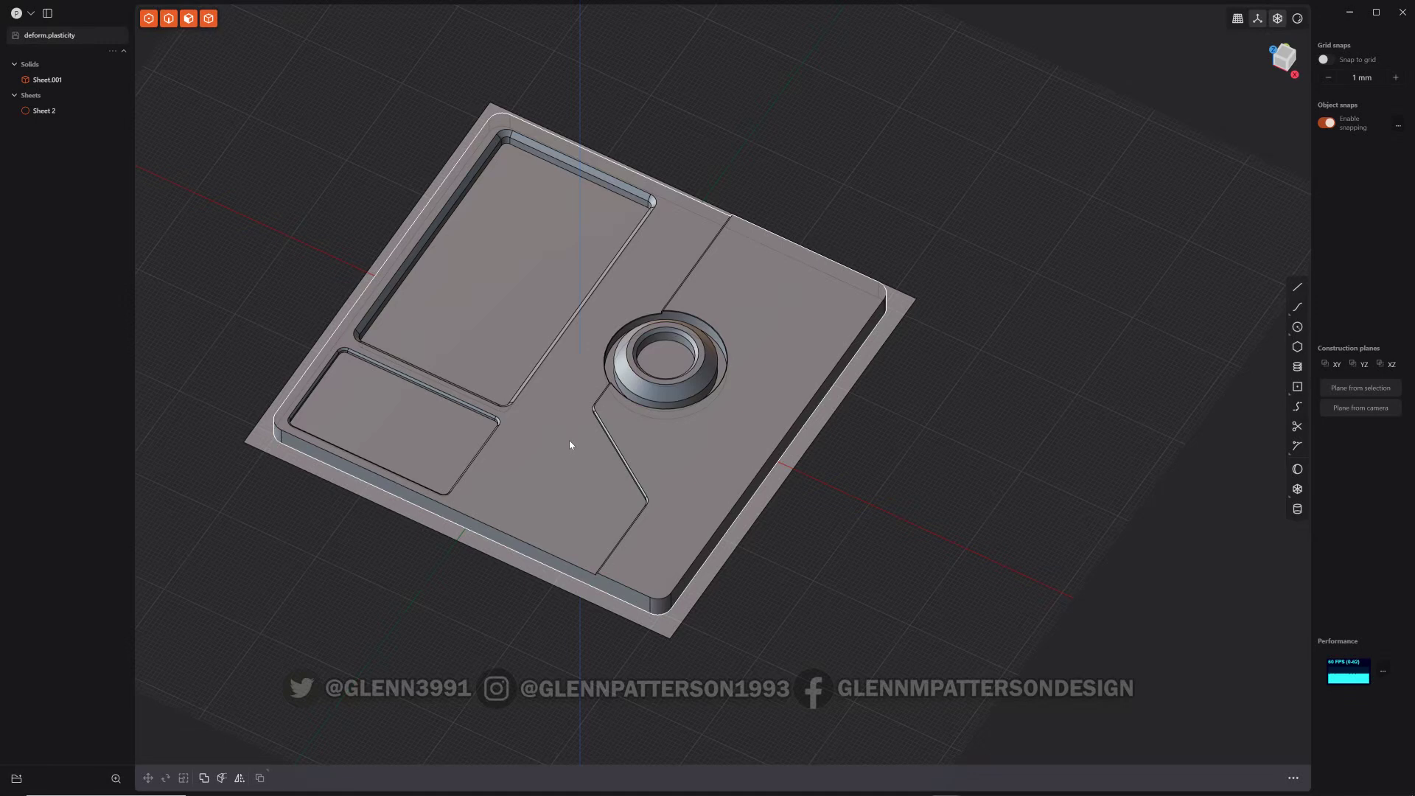
{"action": "mouse_move", "coordinate": [578, 443]}
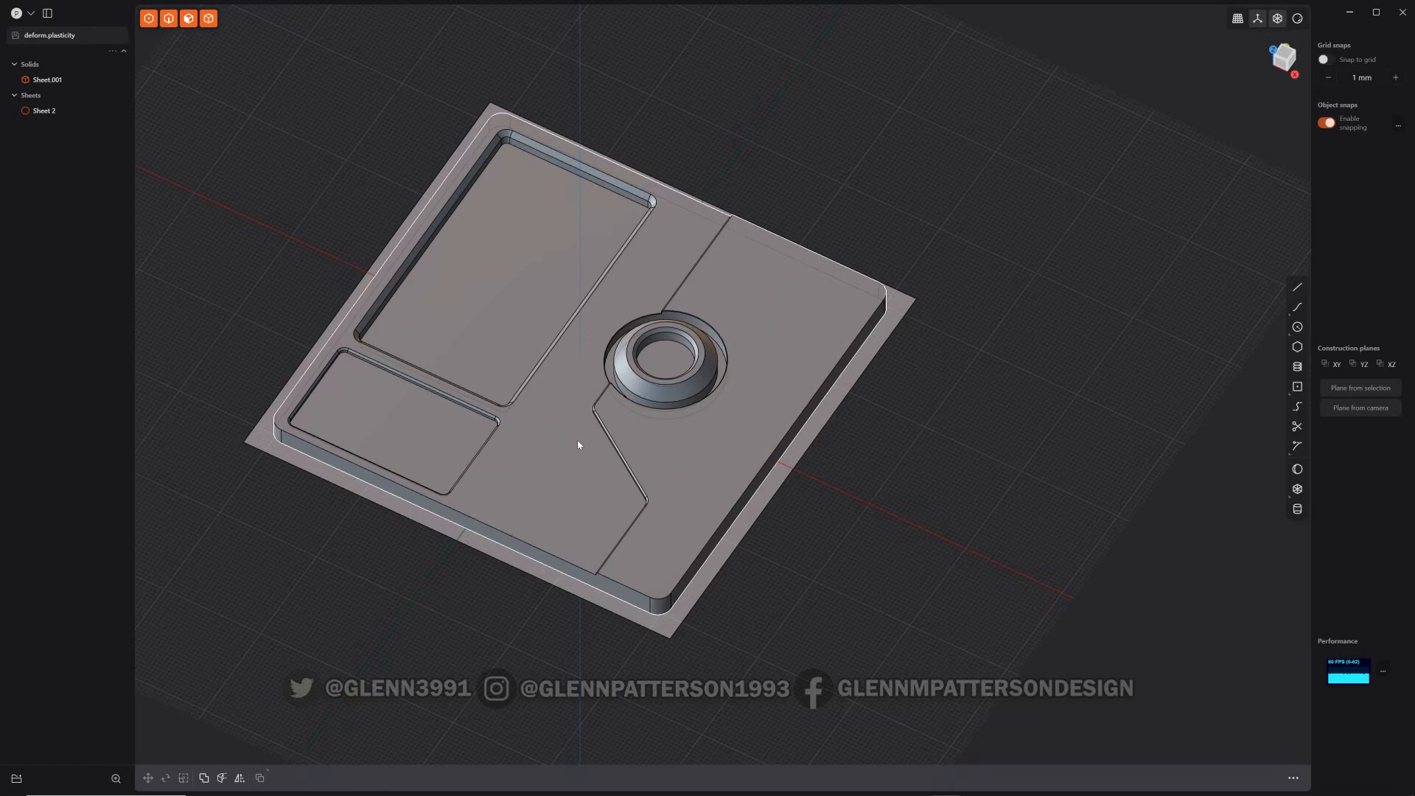
{"action": "mouse_move", "coordinate": [467, 493]}
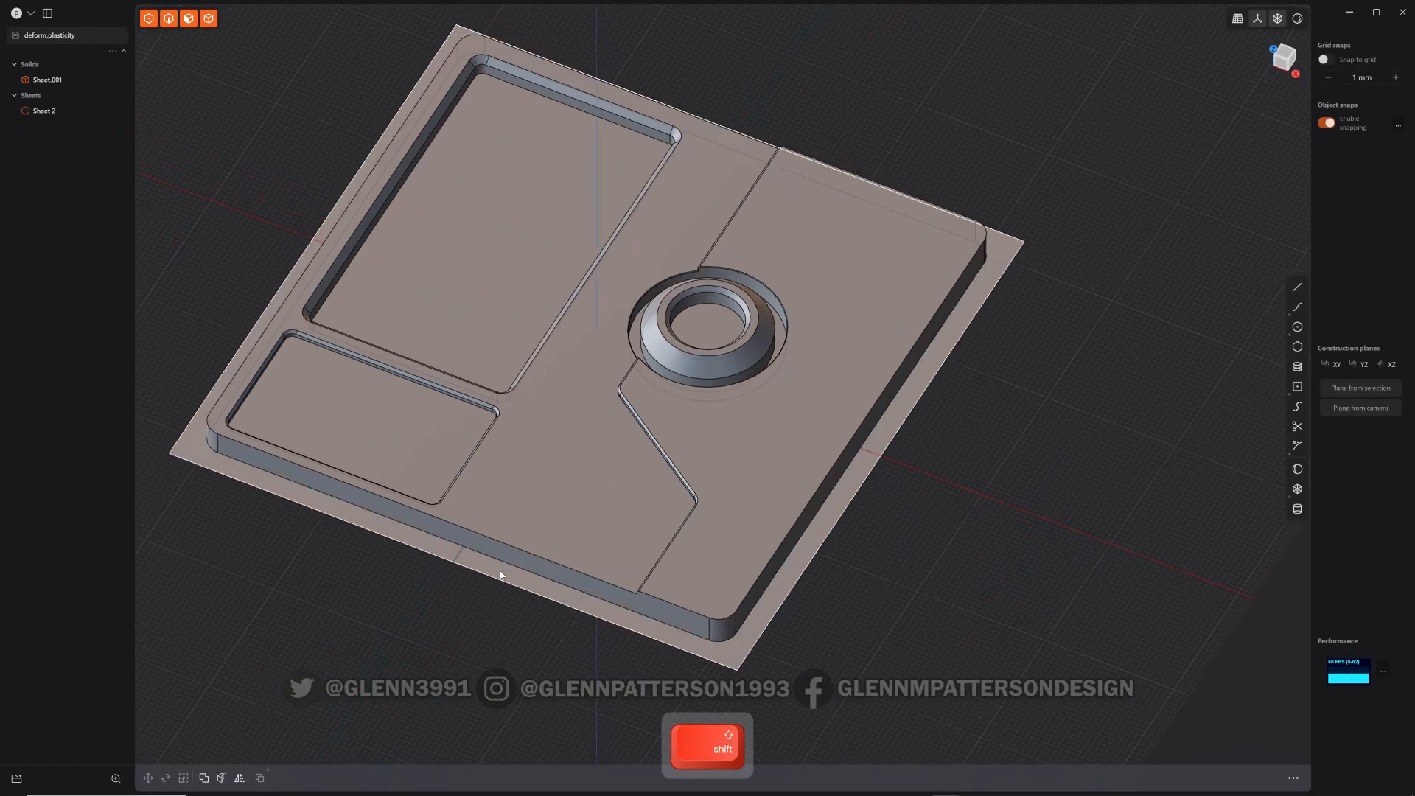
{"action": "left_click", "coordinate": [43, 111]}
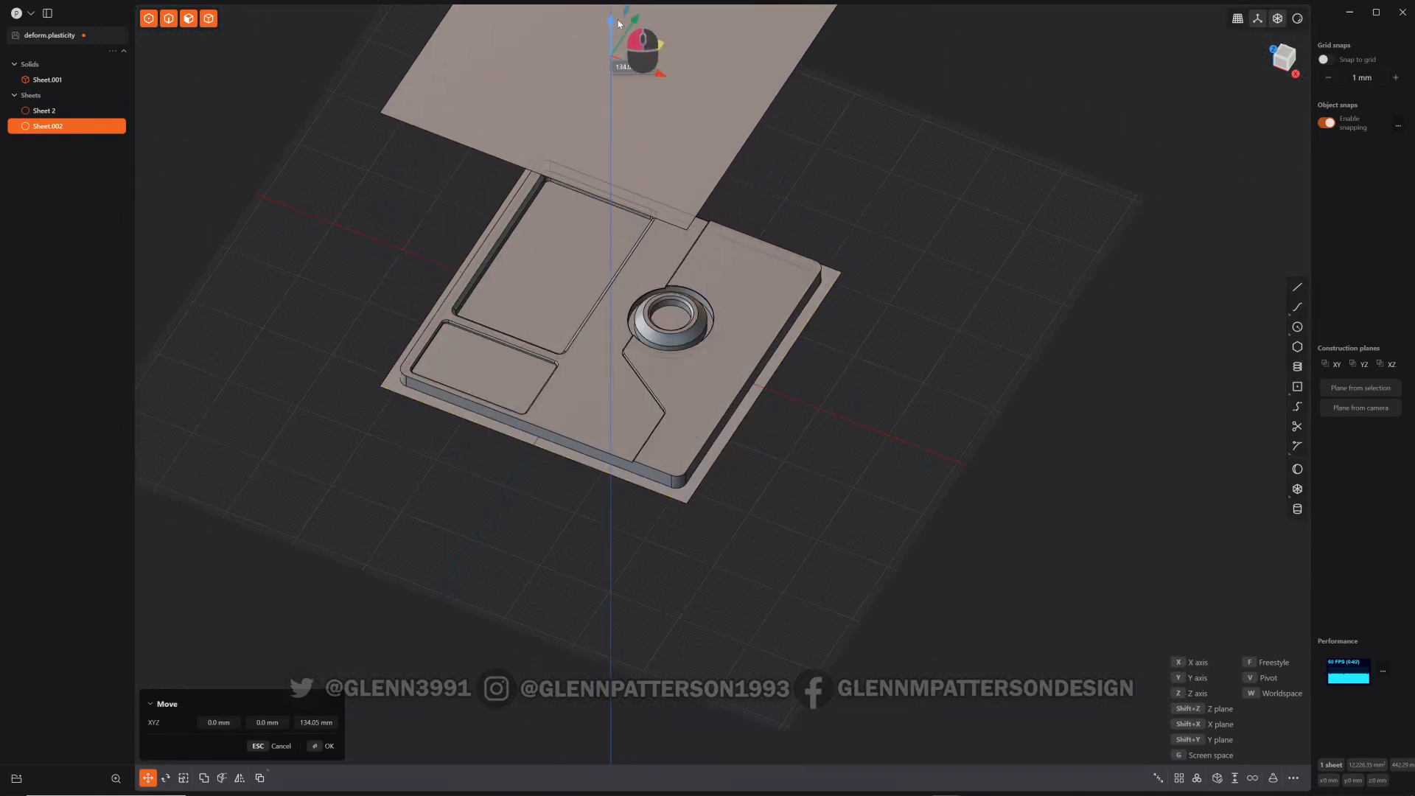
{"action": "key", "text": "shift"}
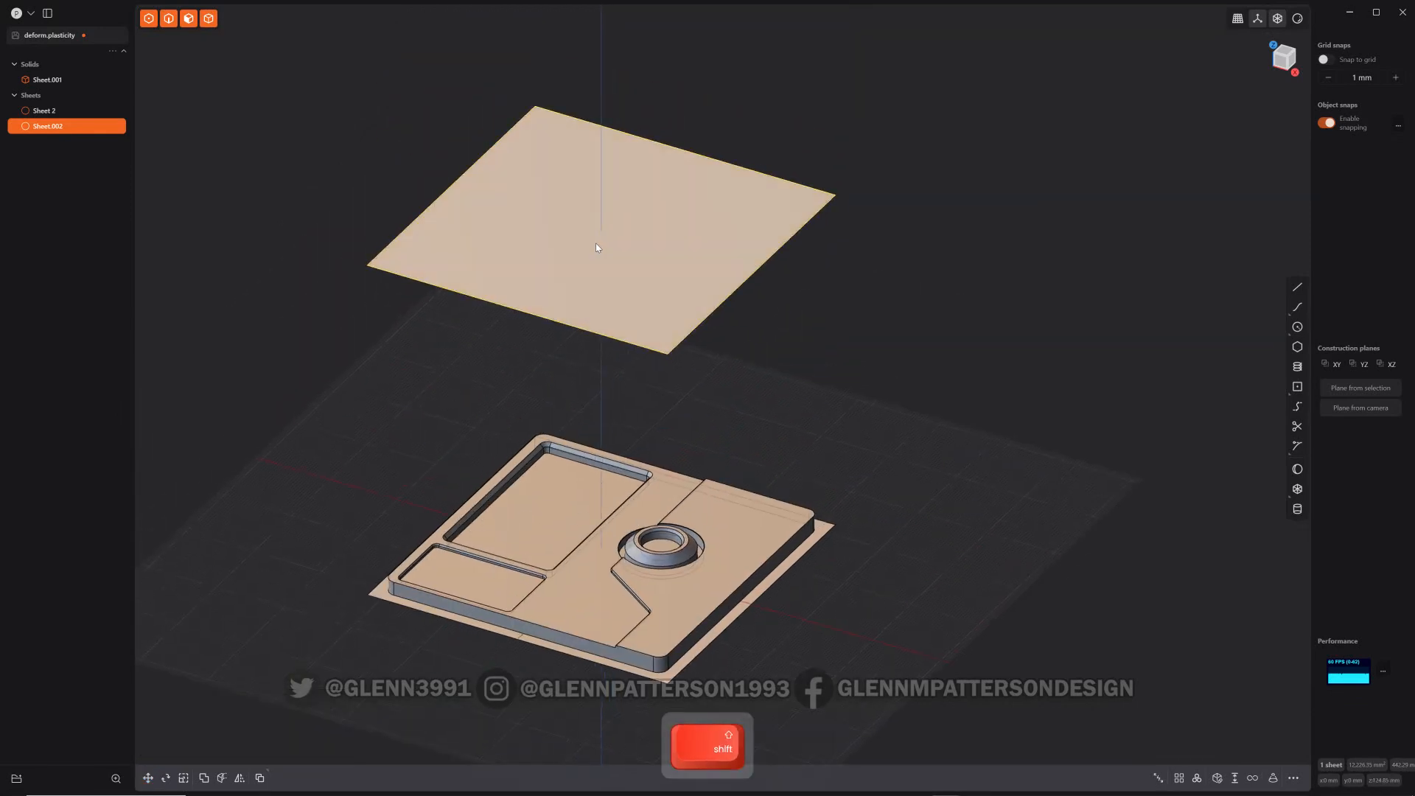
{"action": "left_click", "coordinate": [596, 226]}
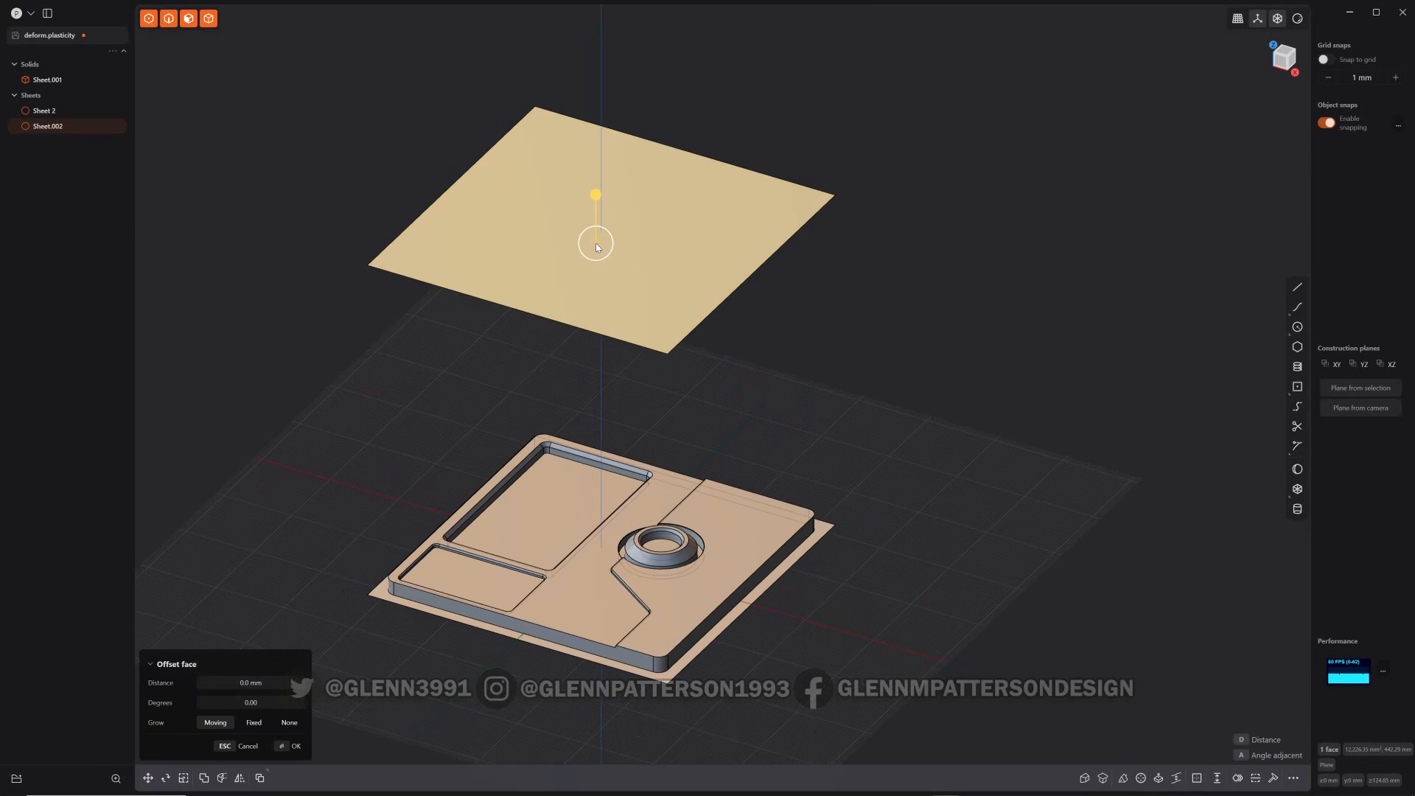
Step: Lift the sheet's middle top control point with G to arch it into a curve
{"action": "key", "text": "shift+s"}
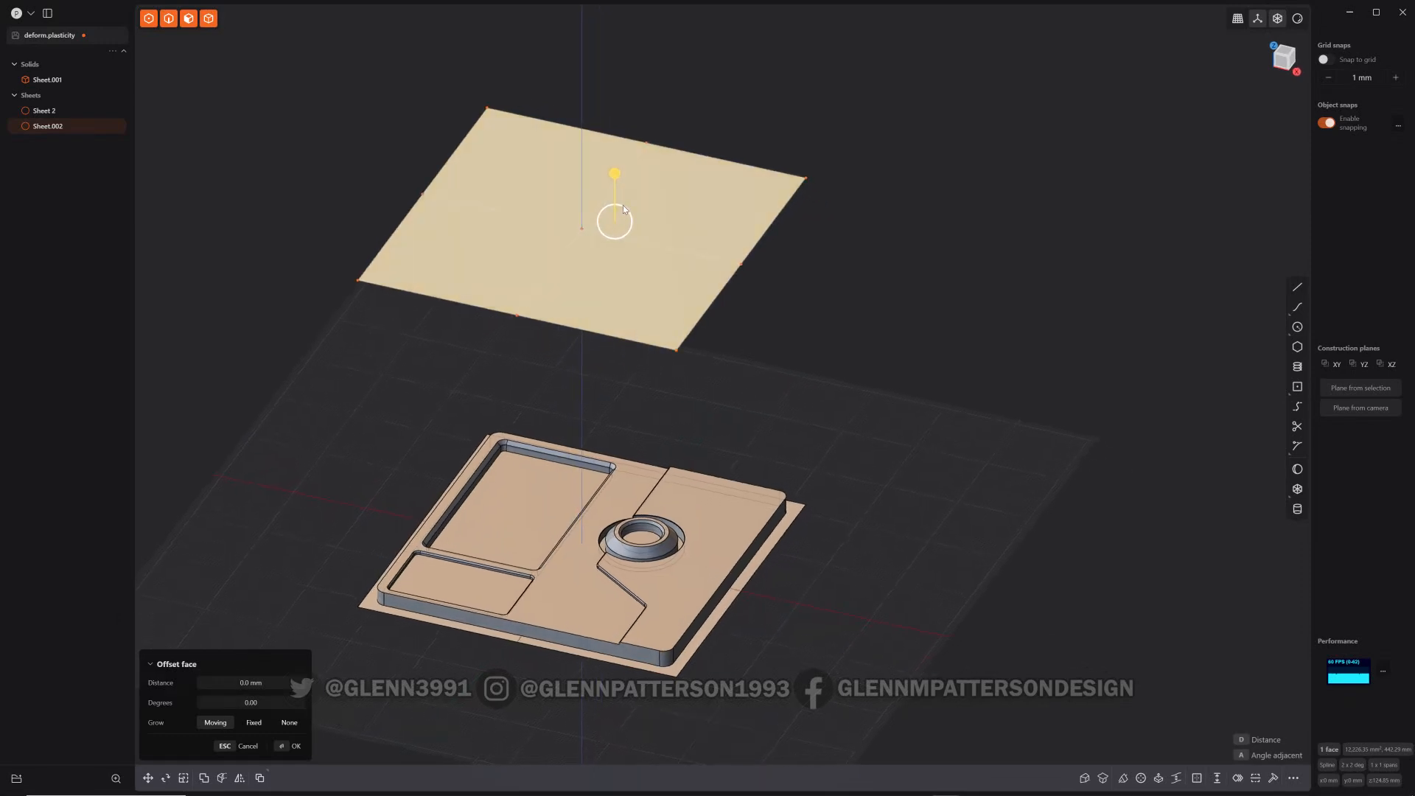
{"action": "key", "text": "1"}
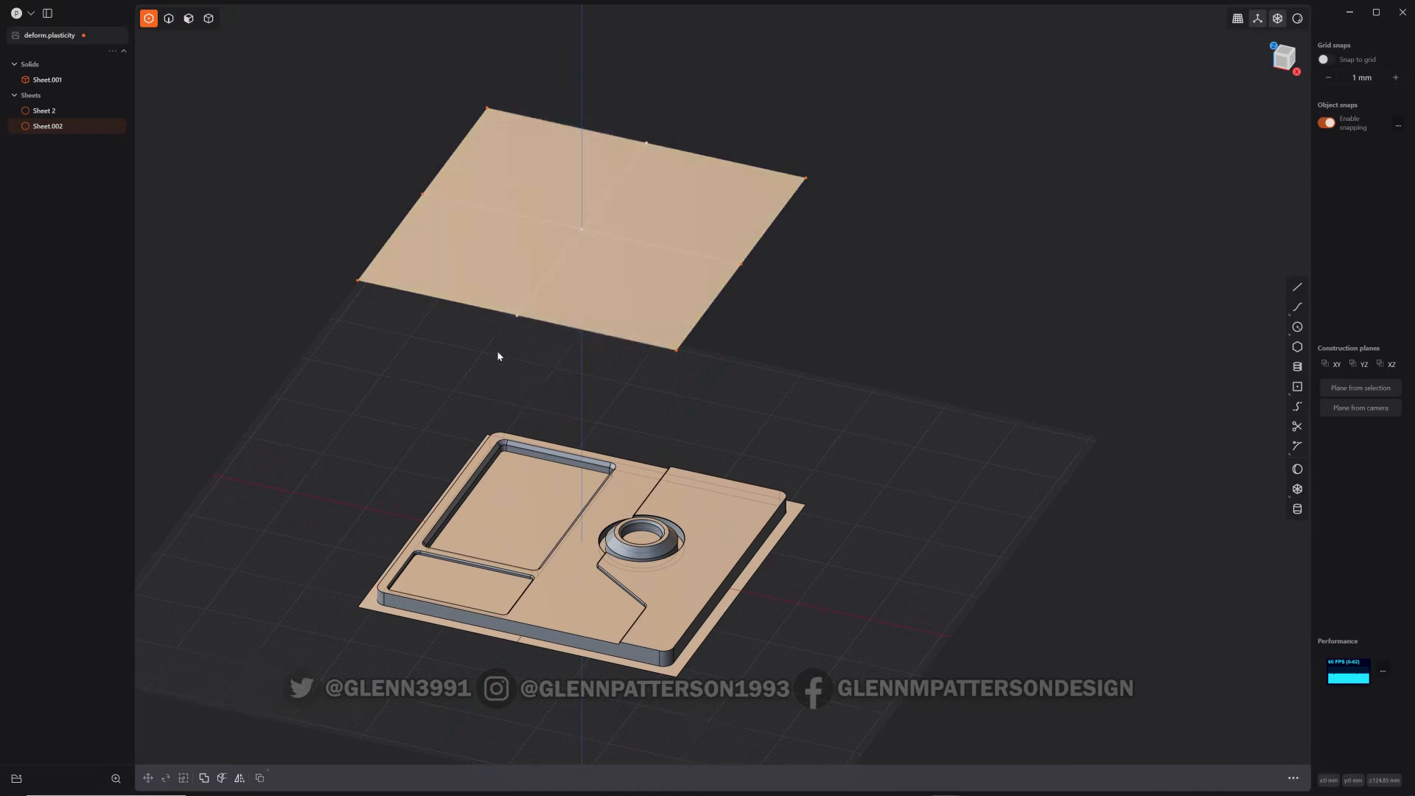
{"action": "mouse_move", "coordinate": [637, 236]}
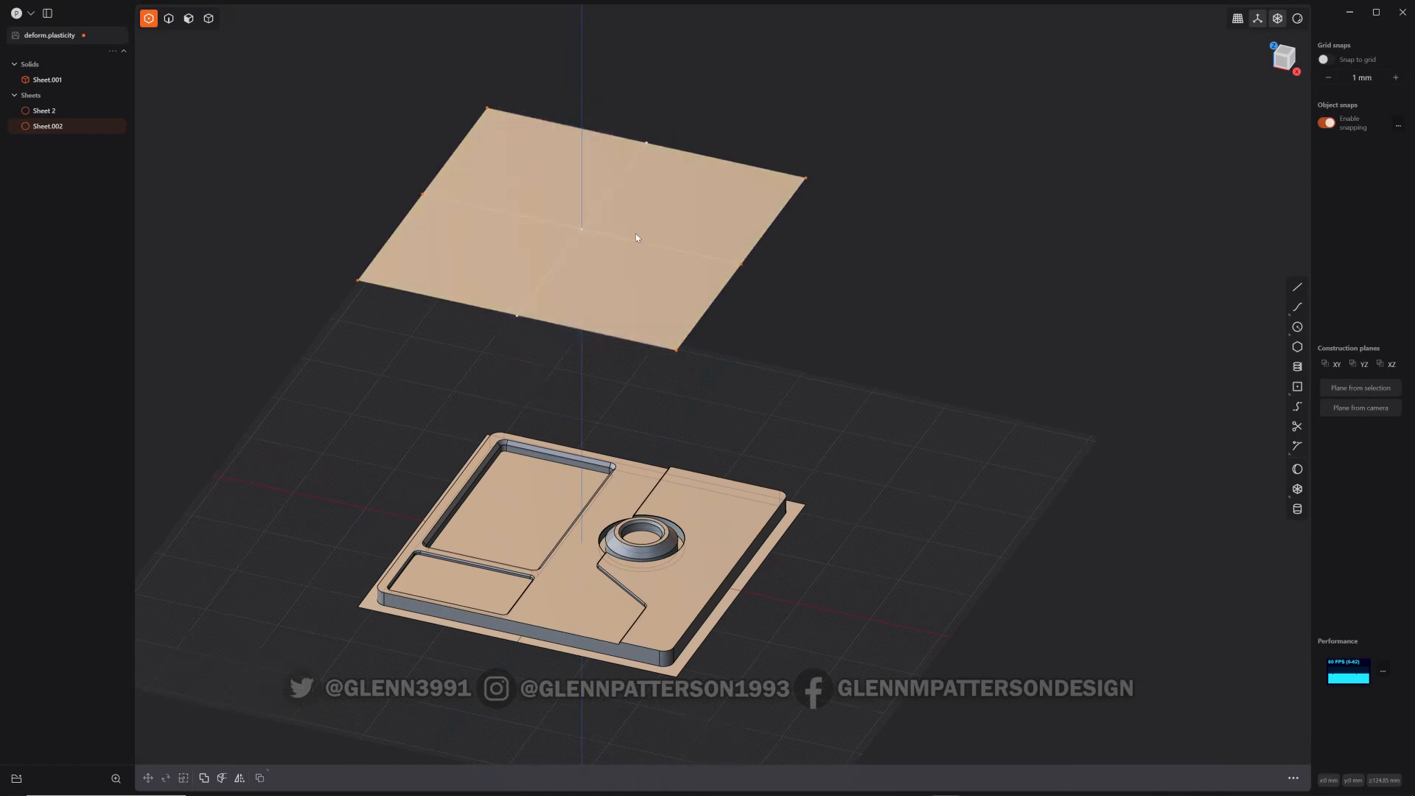
{"action": "key", "text": "g"}
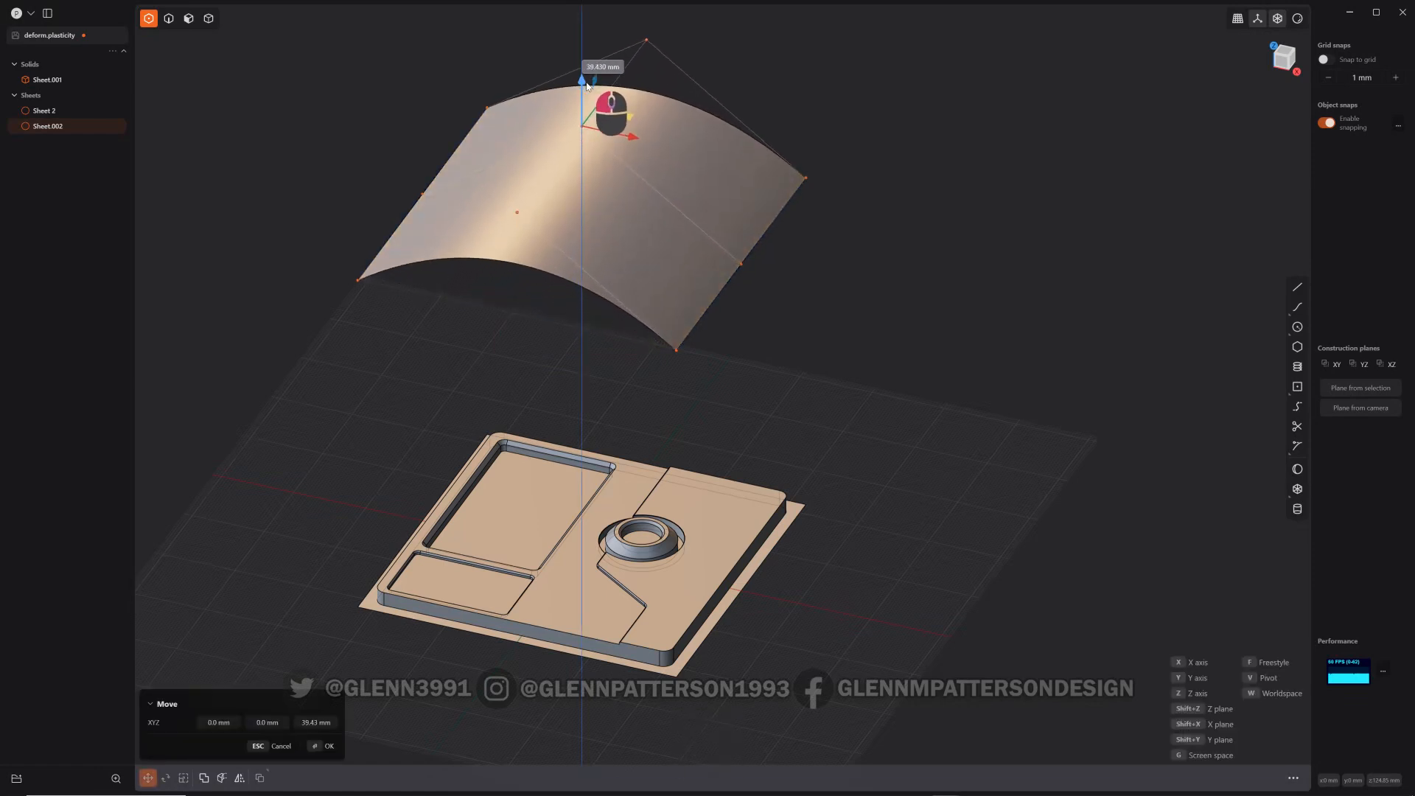
{"action": "left_click", "coordinate": [328, 746]}
{"action": "type", "text": "D"}
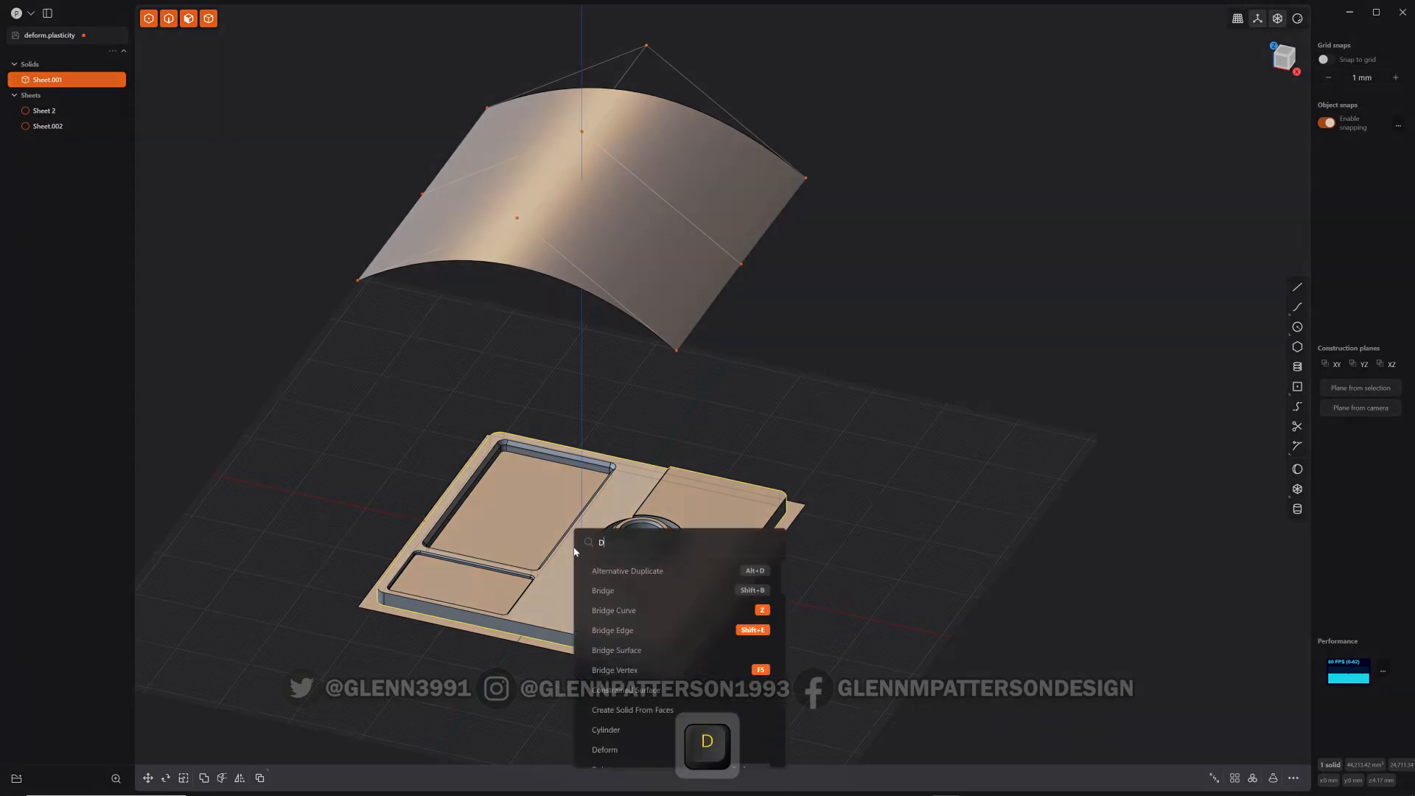
{"action": "left_click", "coordinate": [604, 748]}
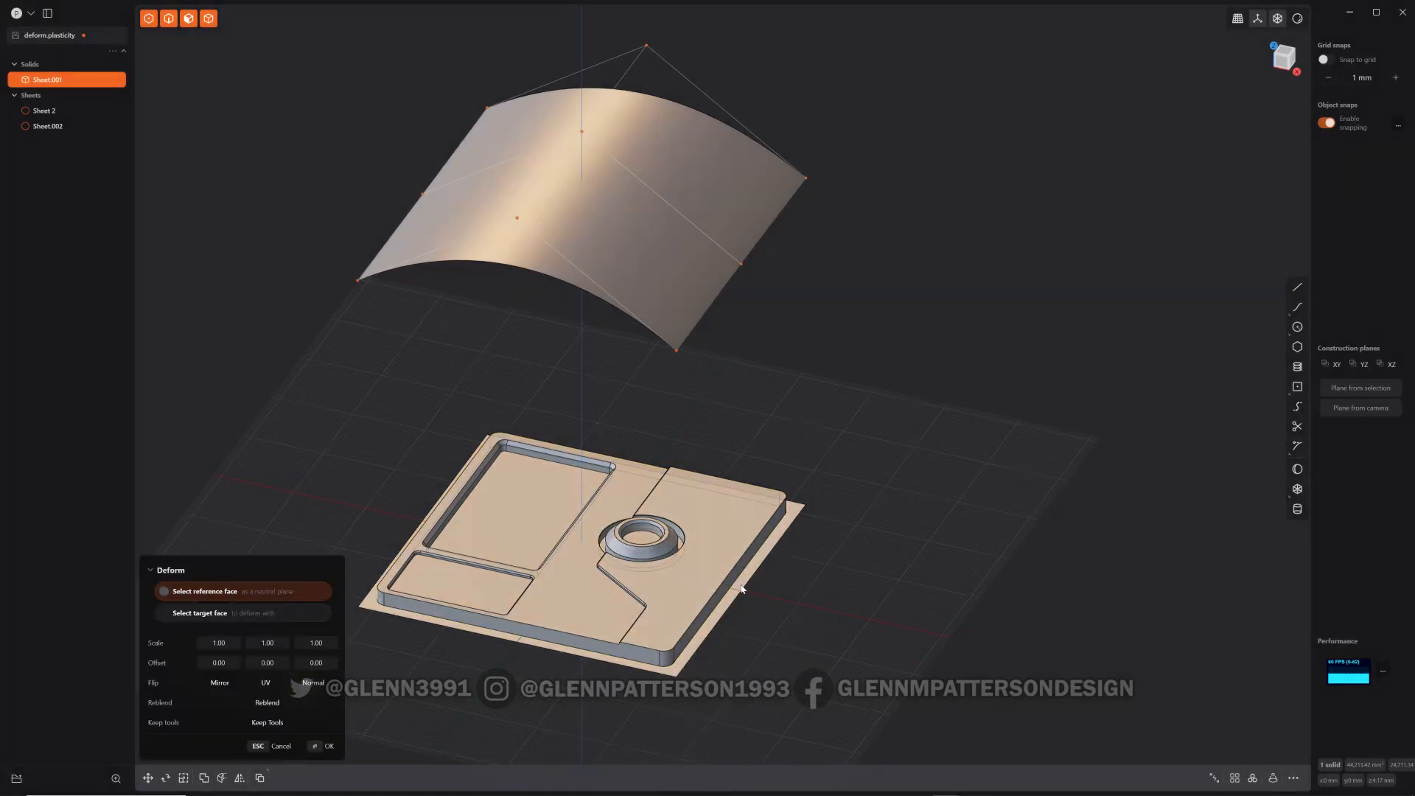
{"action": "mouse_move", "coordinate": [738, 594]}
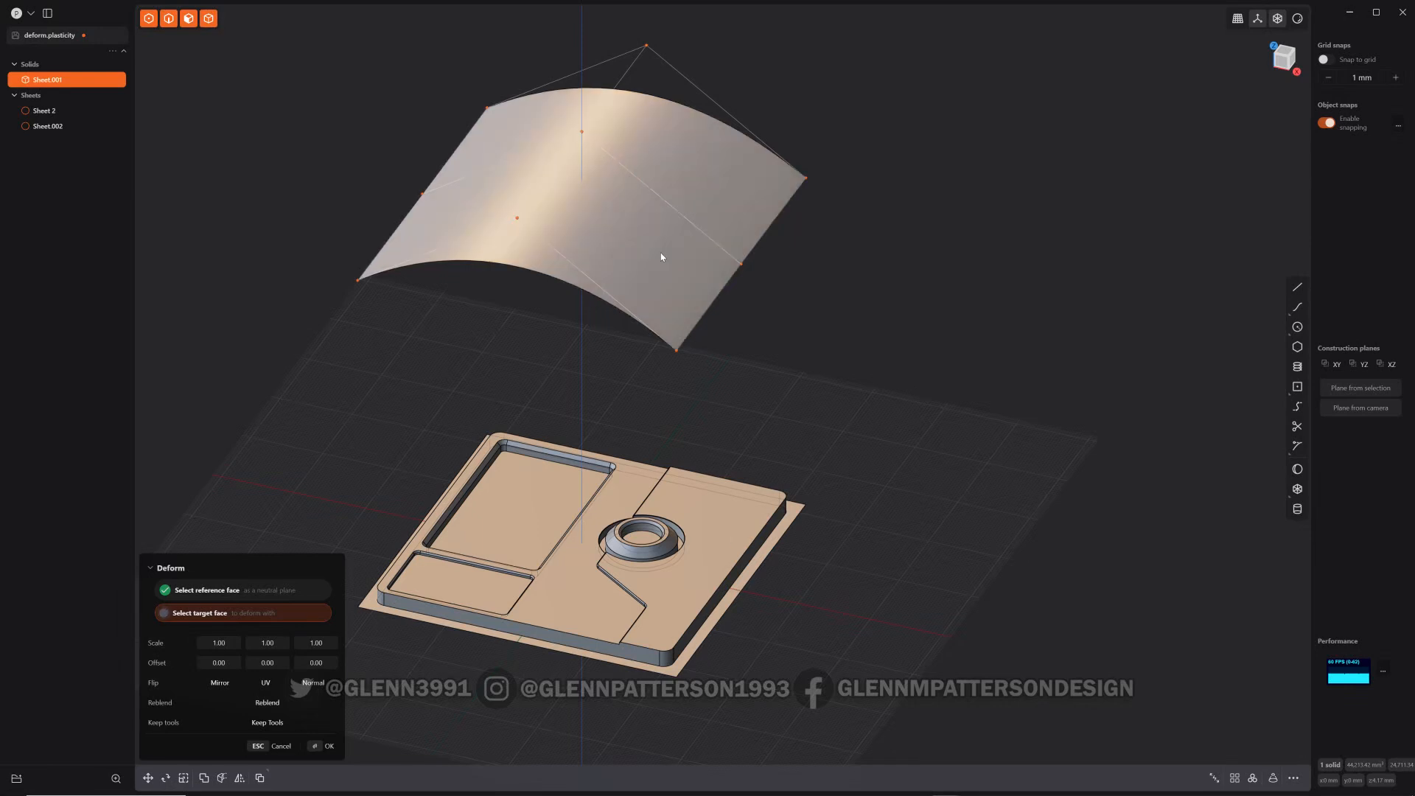
{"action": "mouse_move", "coordinate": [658, 257]}
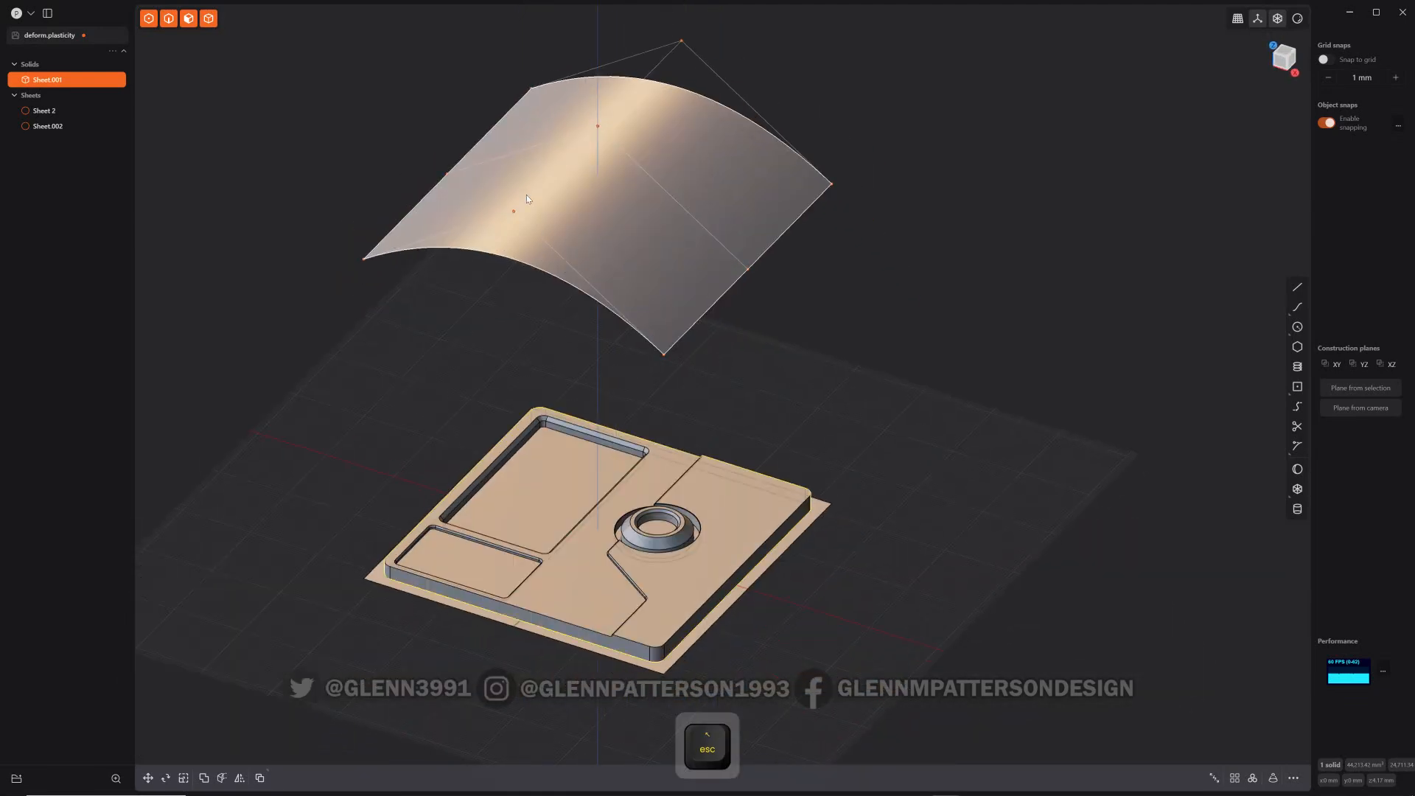
Step: Pull a front-edge control point of the curved sheet down about 38 mm
{"action": "key", "text": "1"}
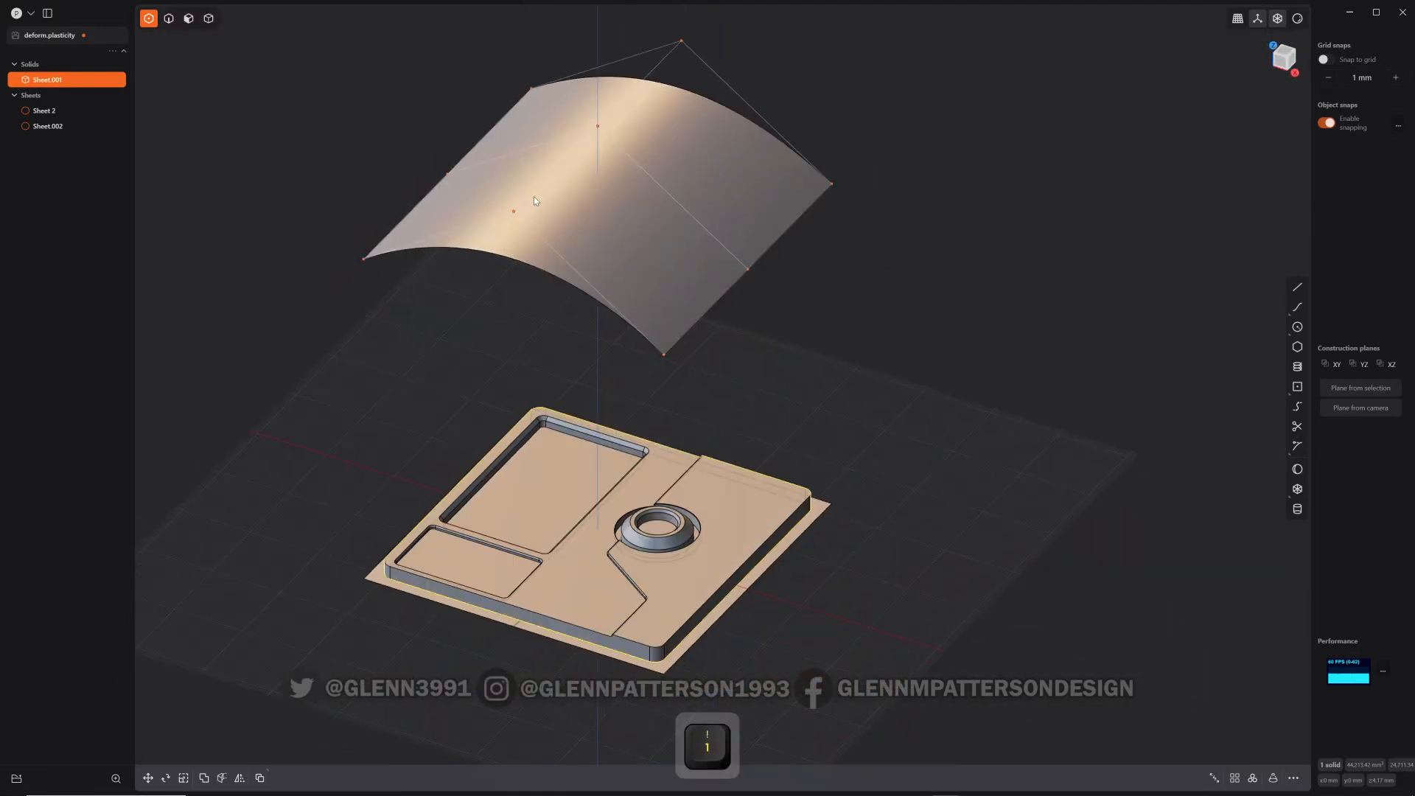
{"action": "left_click", "coordinate": [47, 125]}
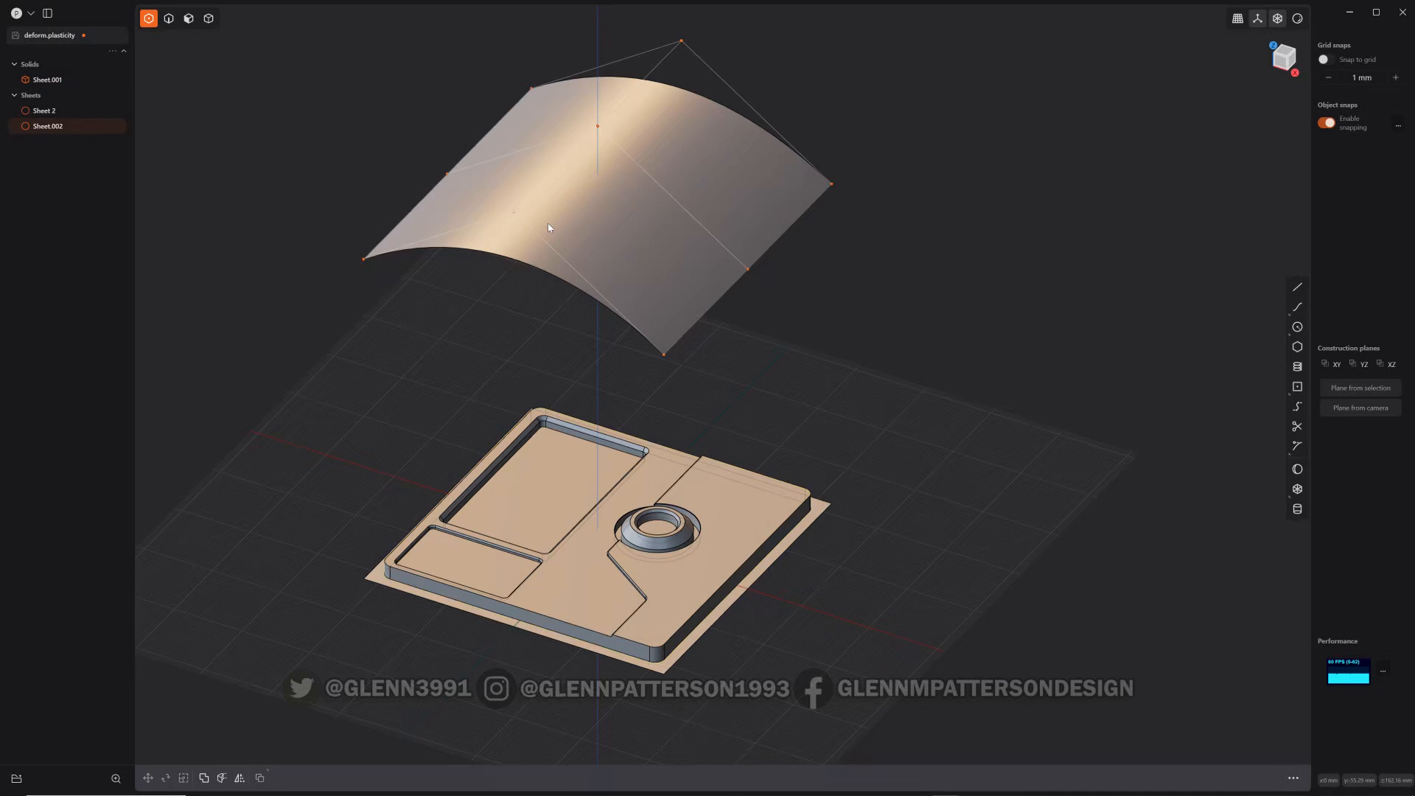
{"action": "key", "text": "g"}
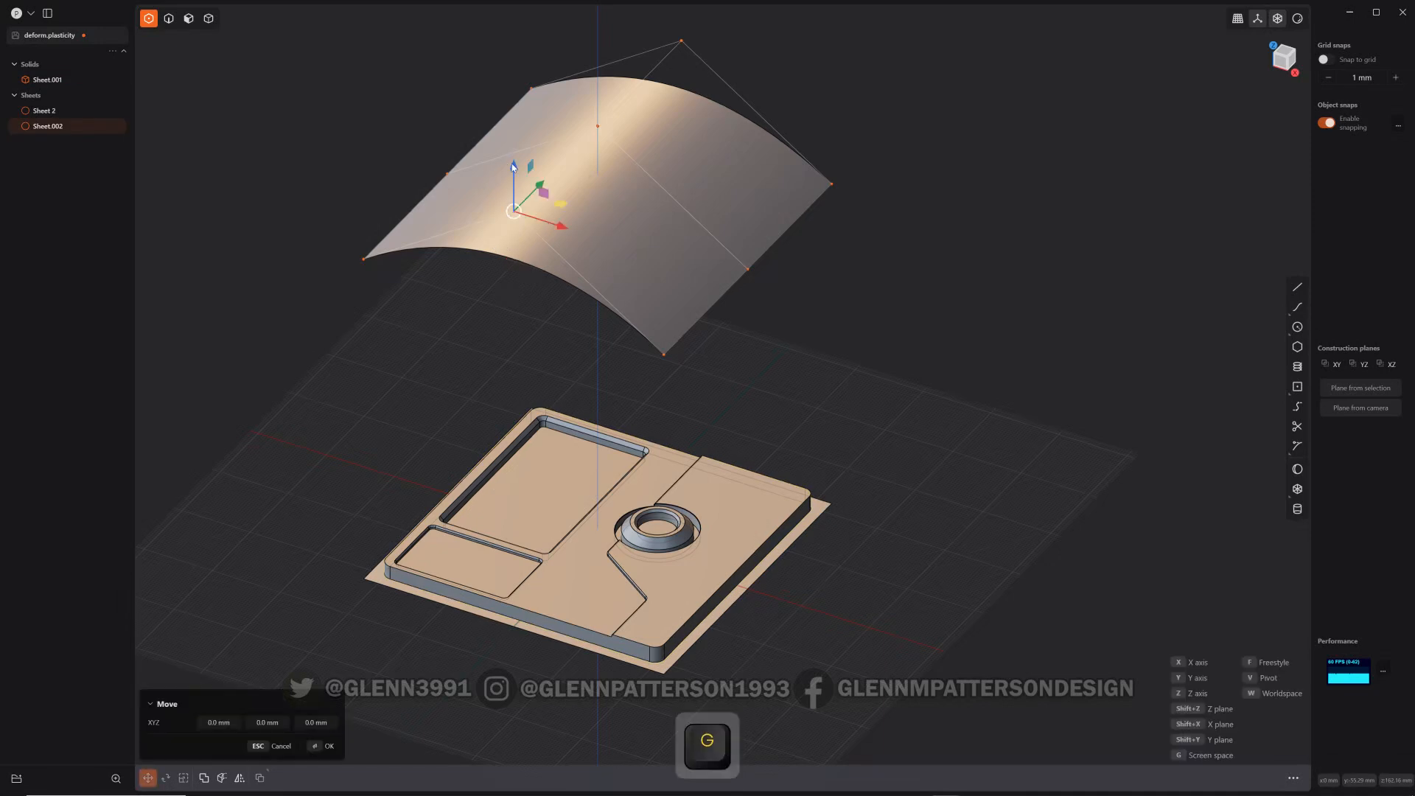
{"action": "left_click_drag", "start_coordinate": [513, 162], "coordinate": [522, 271]}
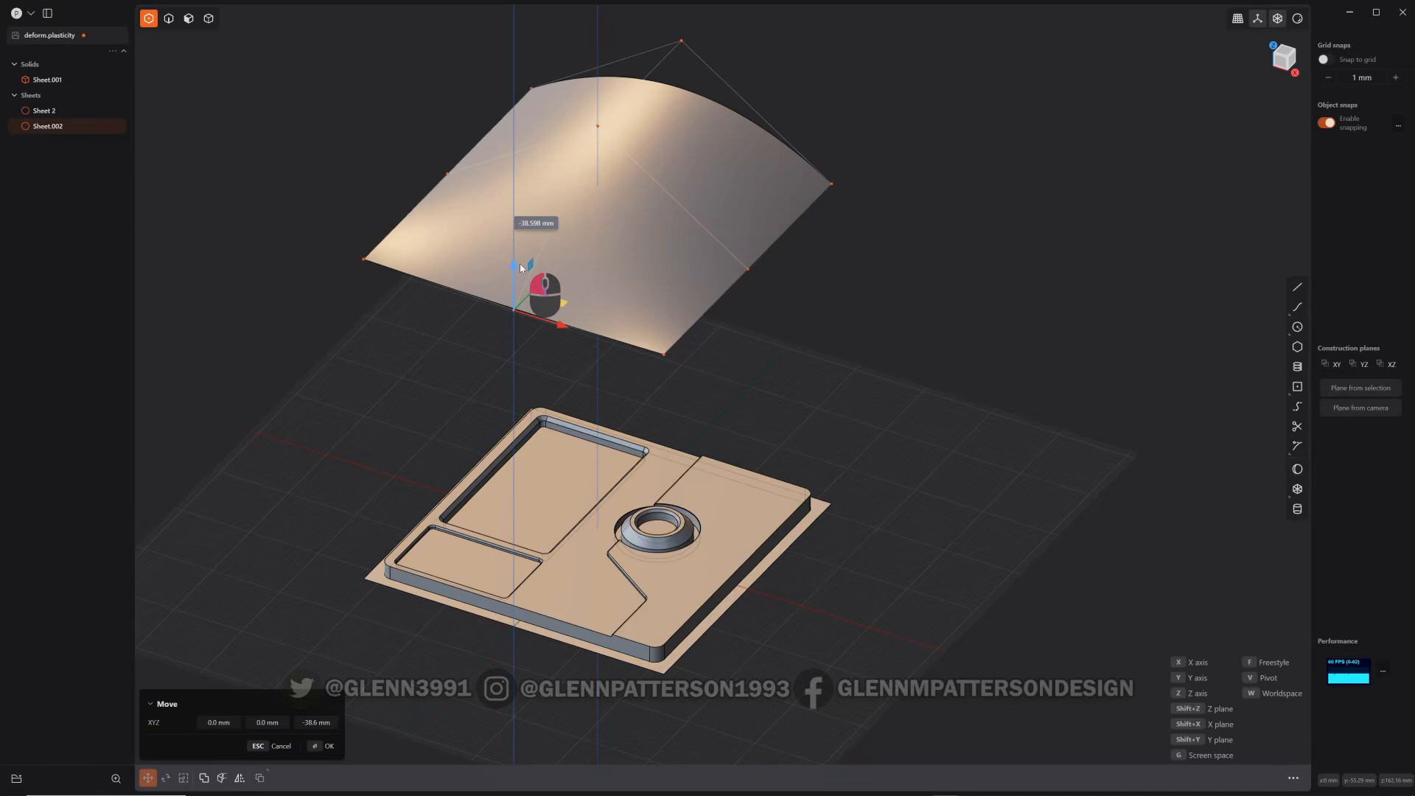
{"action": "left_click", "coordinate": [327, 746]}
{"action": "type", "text": "D"}
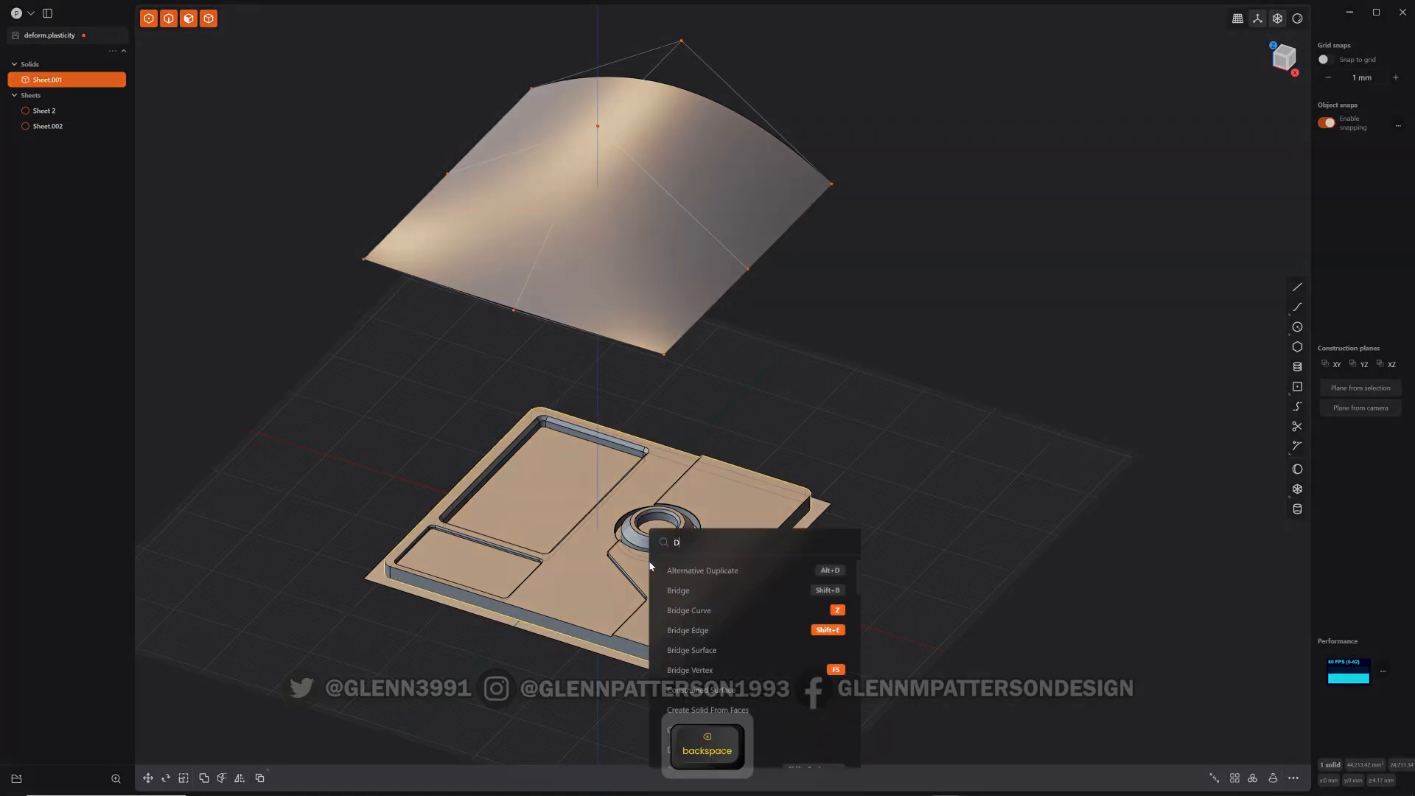
{"action": "type", "text": "EF"}
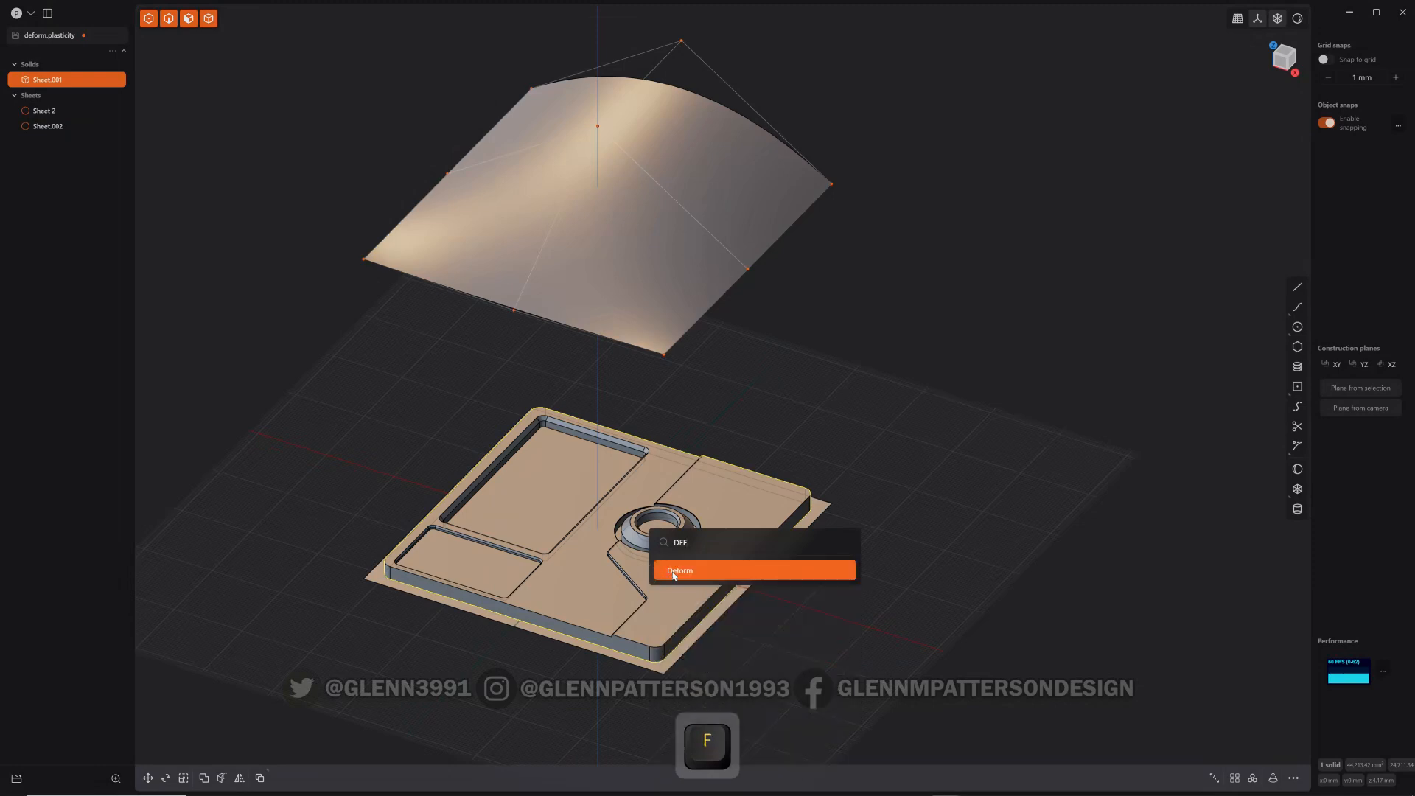
{"action": "left_click", "coordinate": [753, 569]}
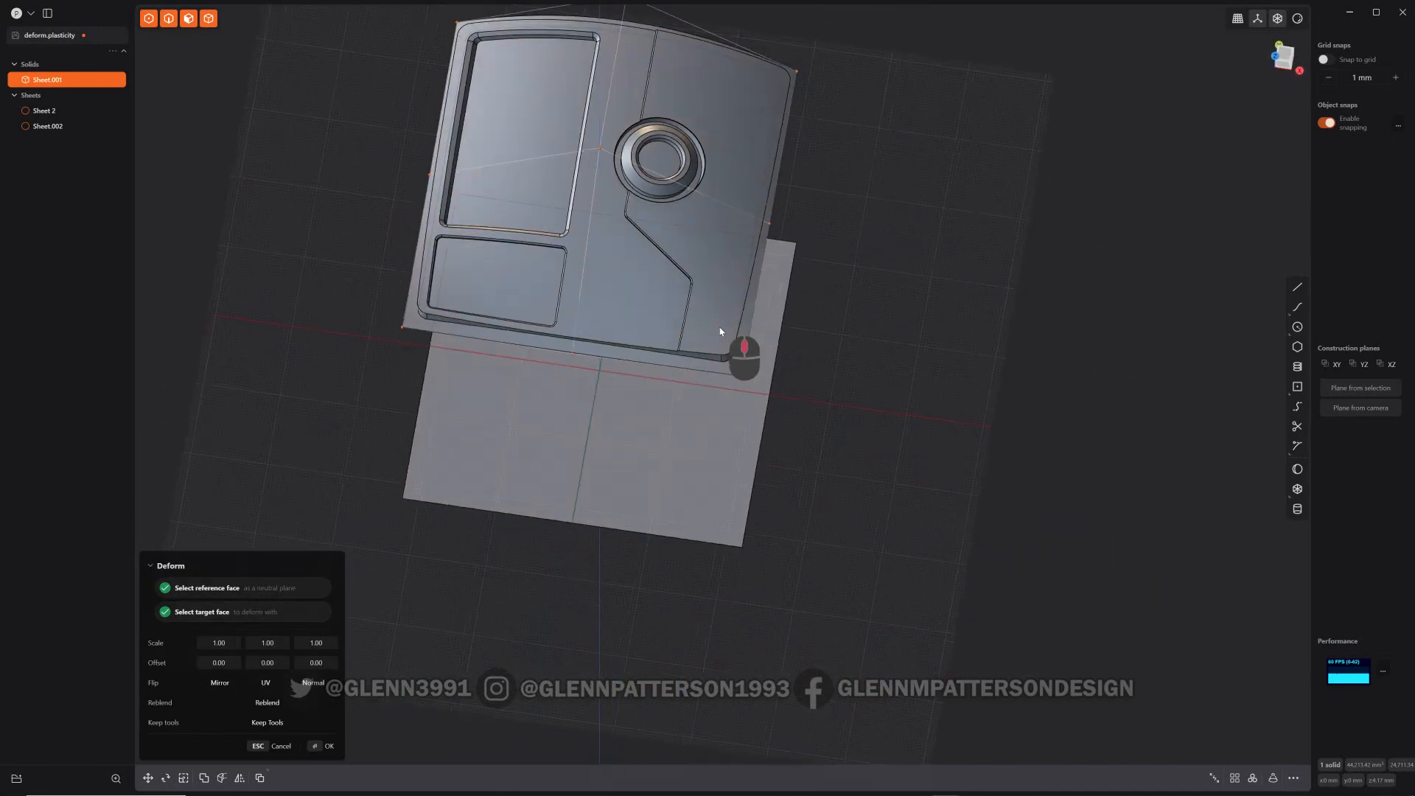
{"action": "left_click", "coordinate": [327, 746]}
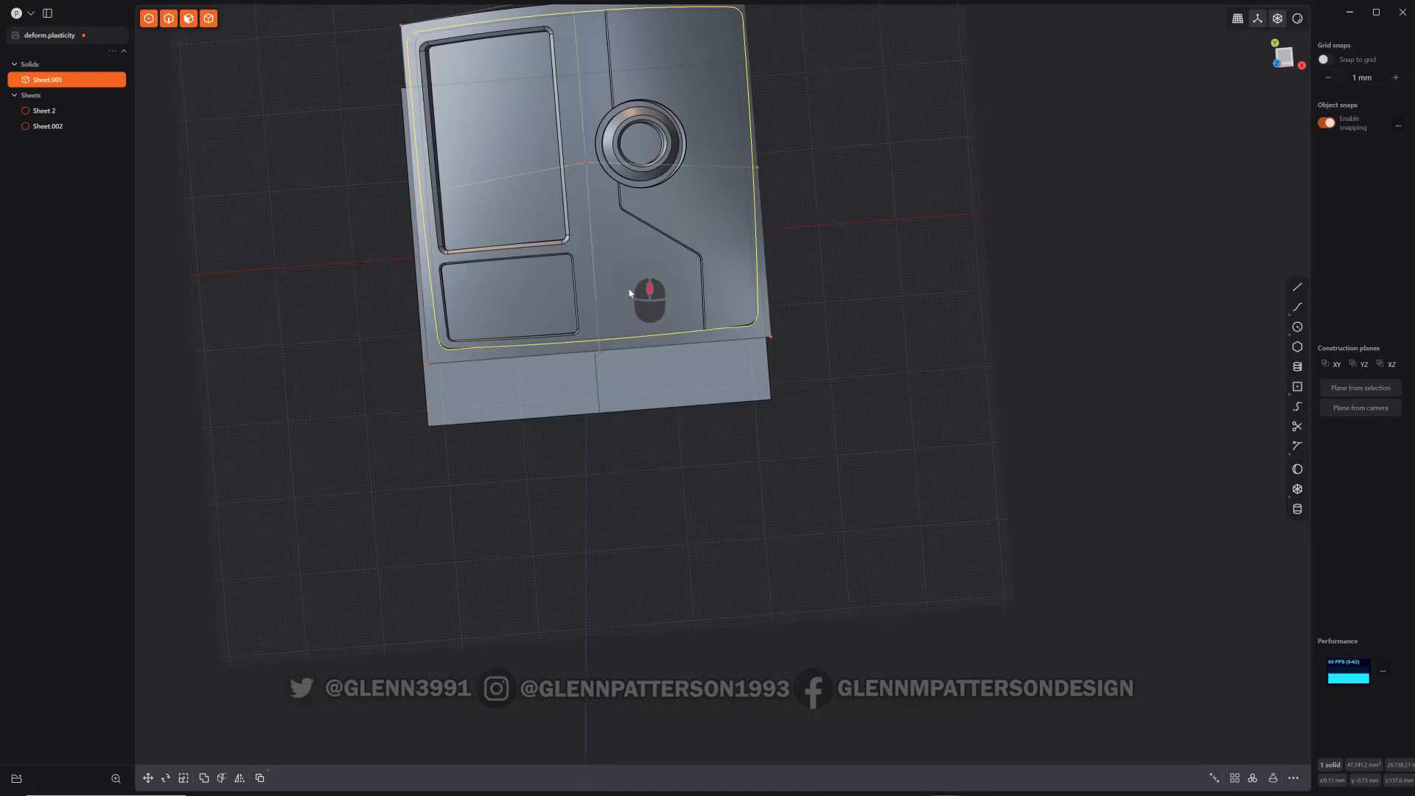
{"action": "left_click_drag", "start_coordinate": [629, 292], "coordinate": [584, 246]}
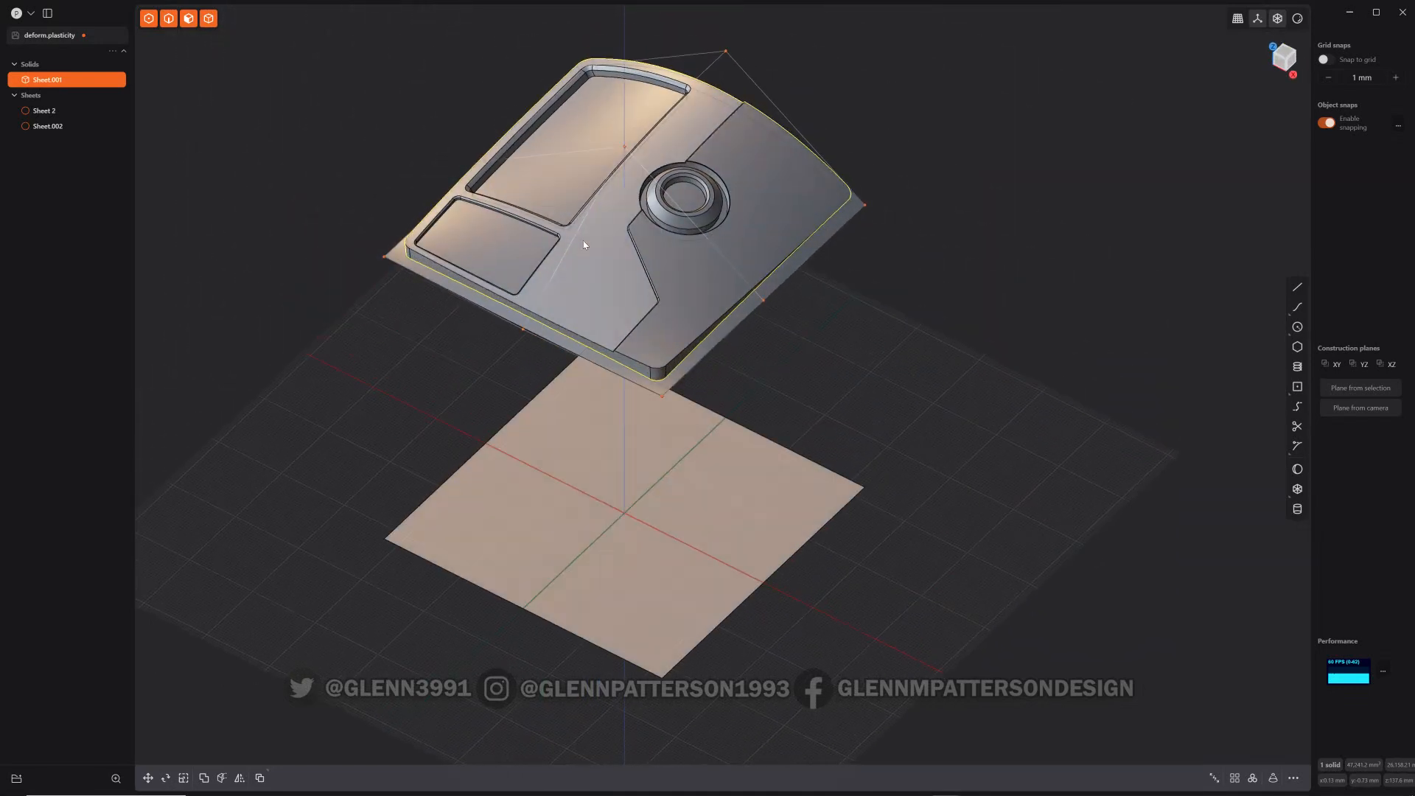
{"action": "key", "text": "ctrl+z"}
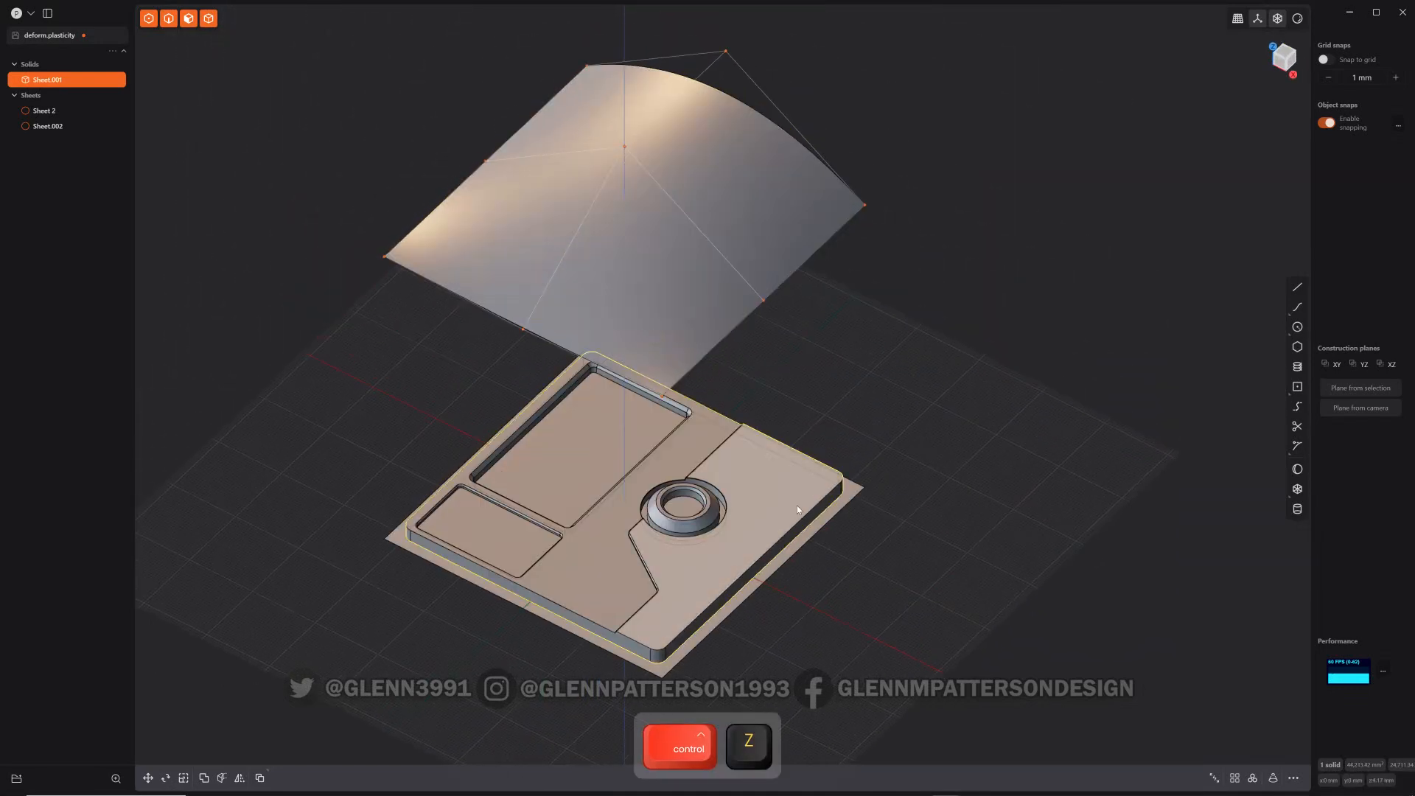
Step: Run Deform (DEF) on the panel faces with Keep Tools enabled
{"action": "key", "text": "f"}
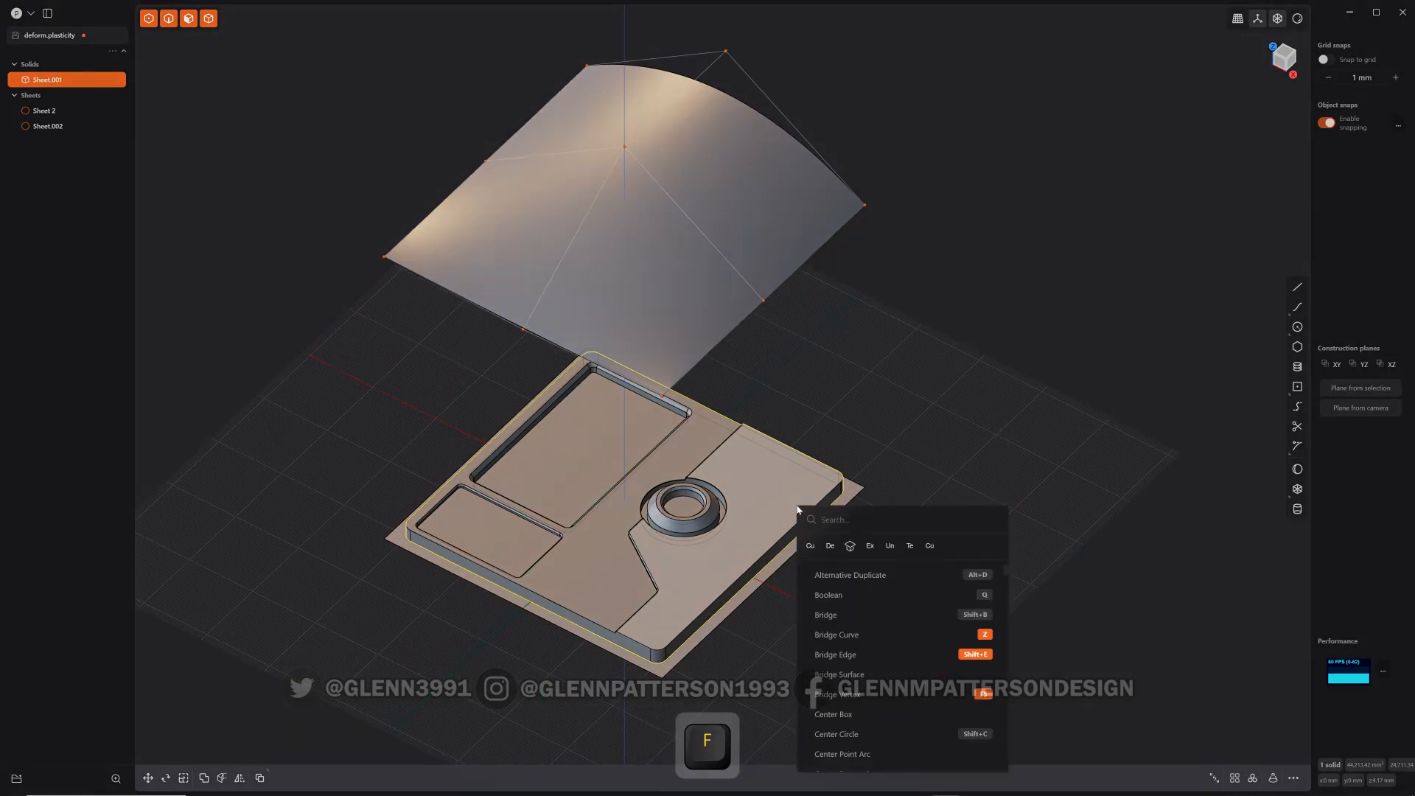
{"action": "type", "text": "DEF"}
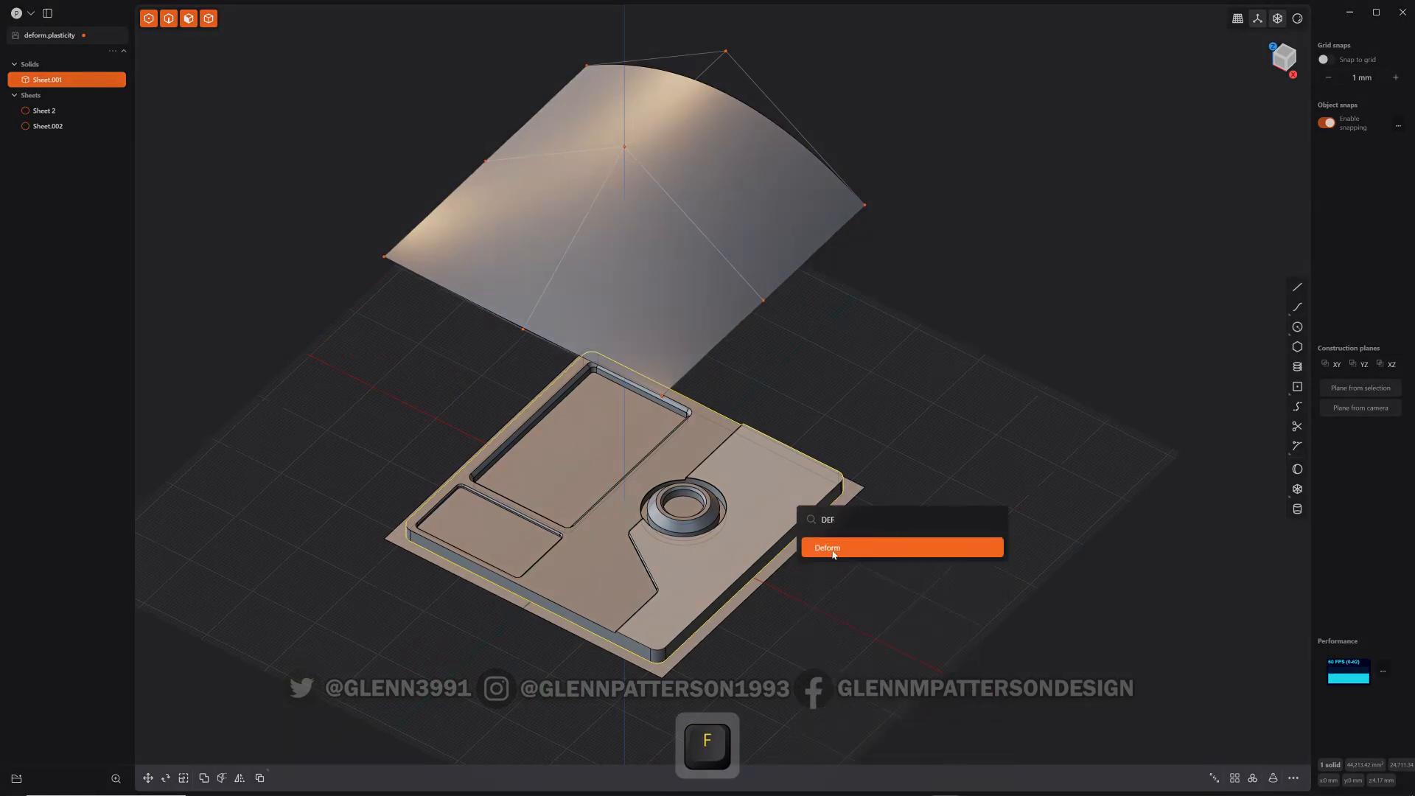
{"action": "left_click", "coordinate": [901, 549]}
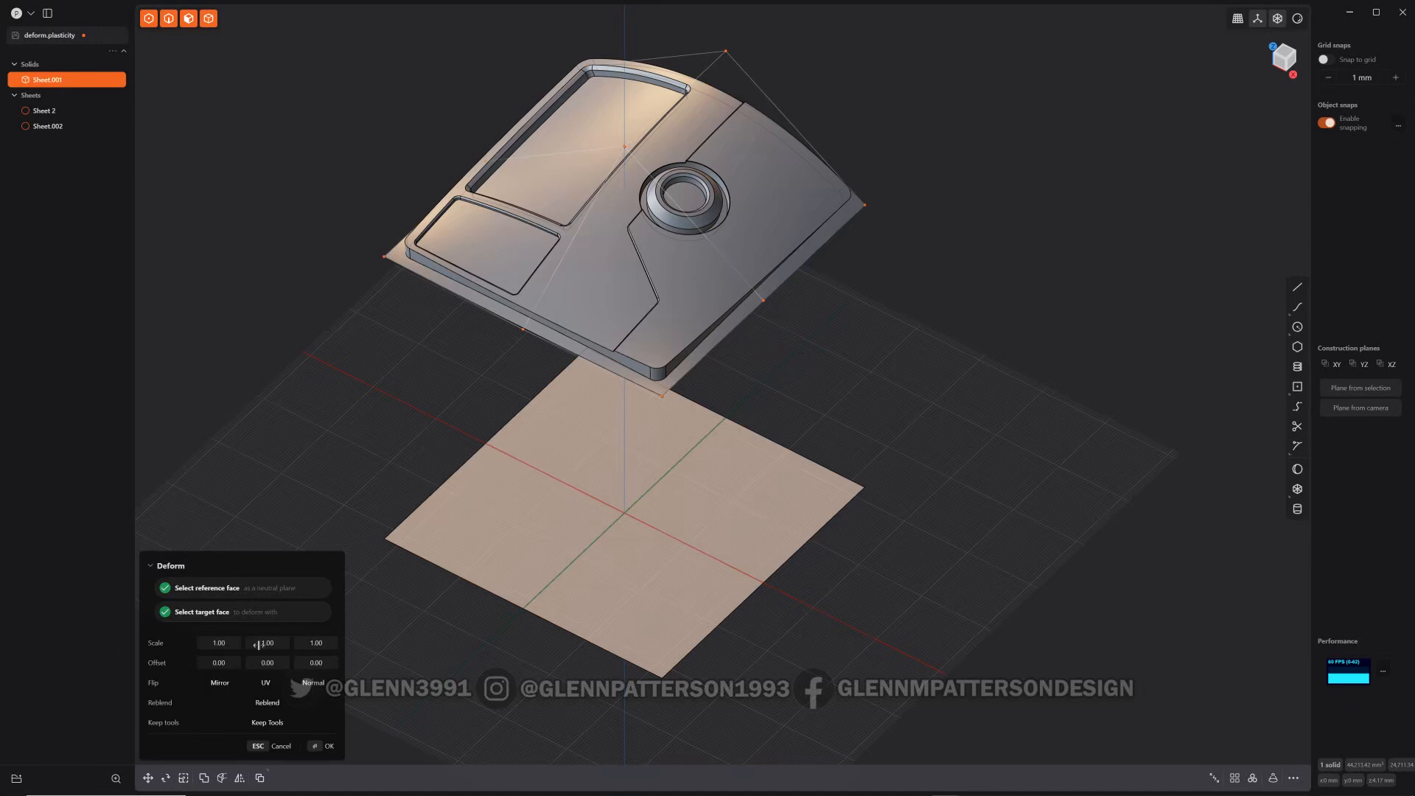
{"action": "left_click", "coordinate": [265, 682]}
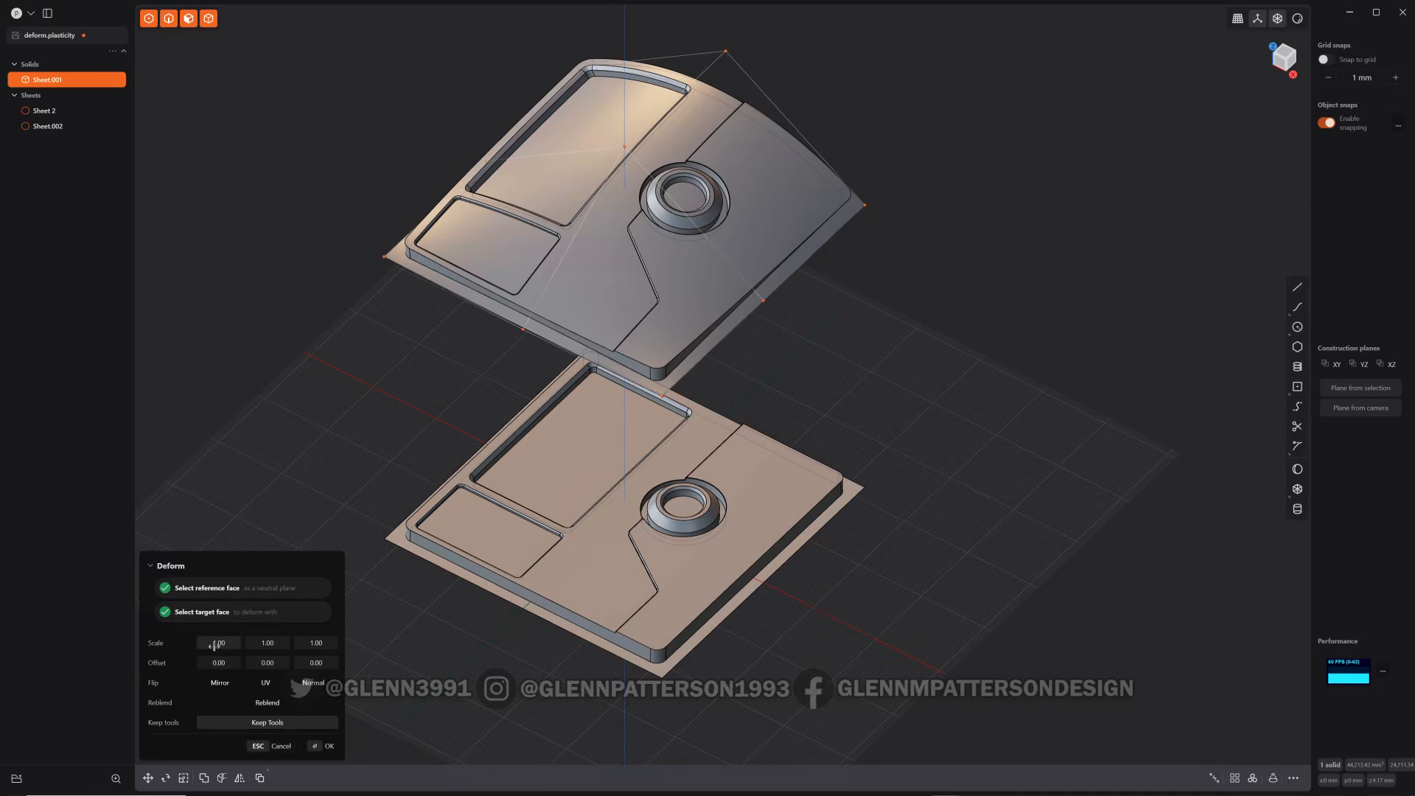
Step: Set the Deform scale to 0.88, 0.98, 1.15 and flip along the surface normal
{"action": "left_click", "coordinate": [217, 642]}
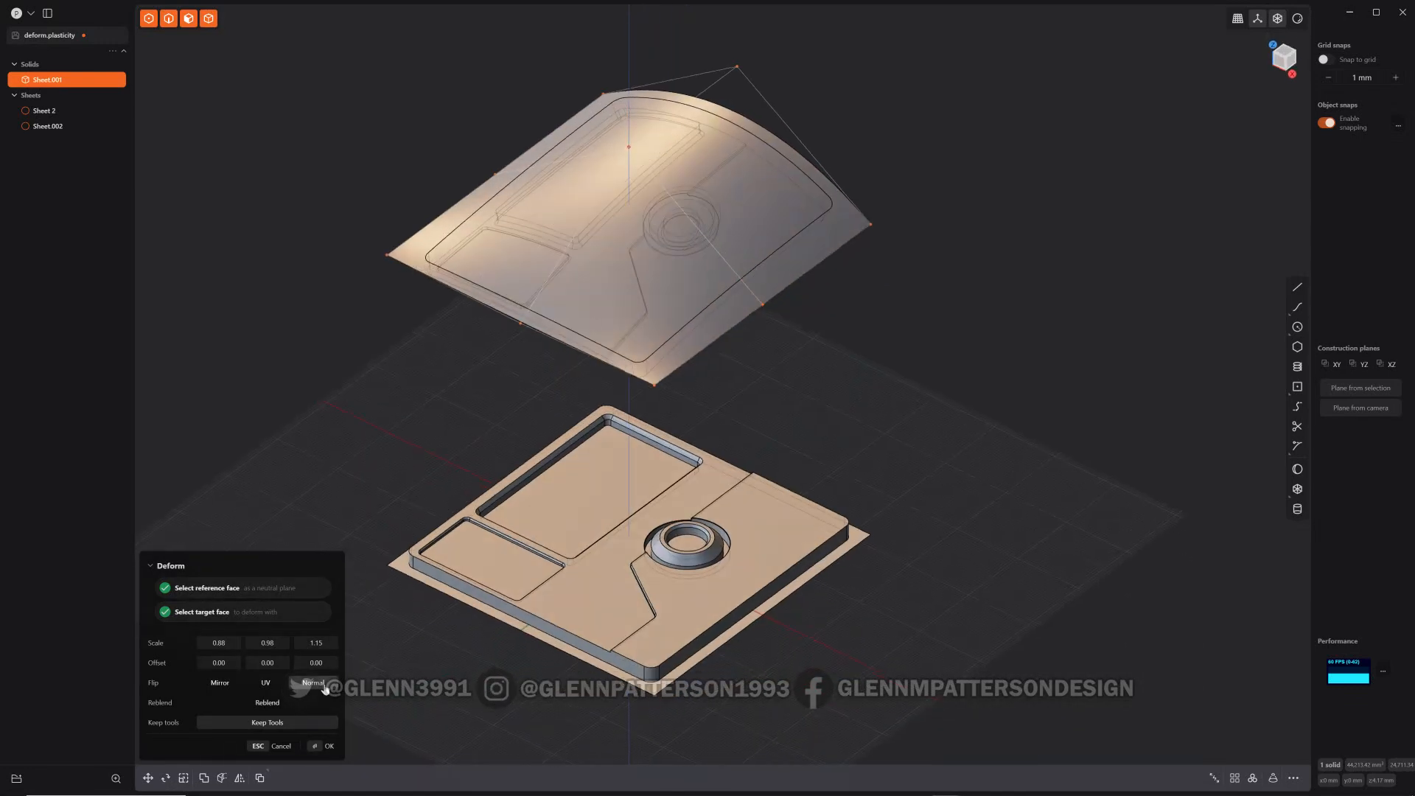
Step: Disable Normal flip, enable Mirror and confirm Deform, creating solid Deformed.001
{"action": "left_click", "coordinate": [218, 681]}
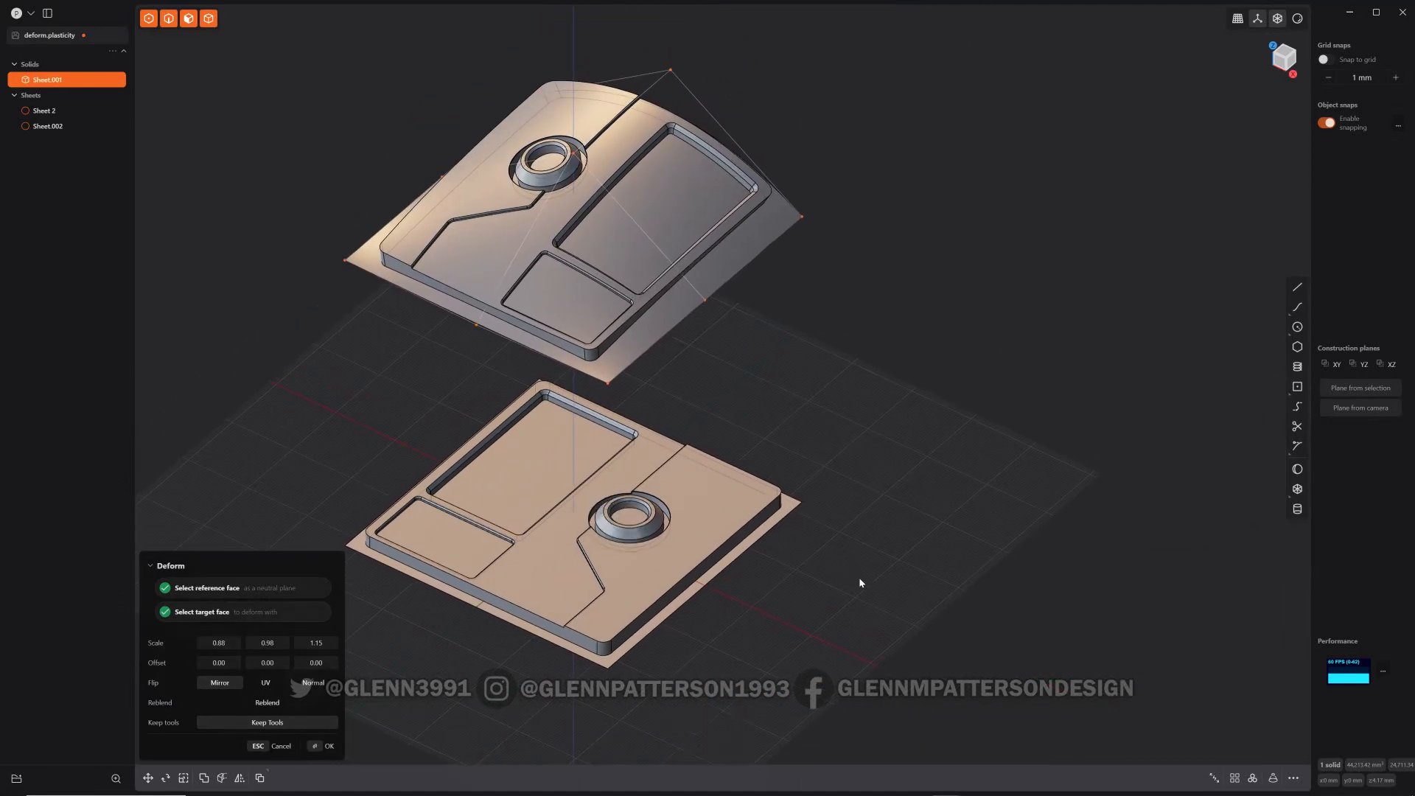
{"action": "left_click", "coordinate": [327, 746]}
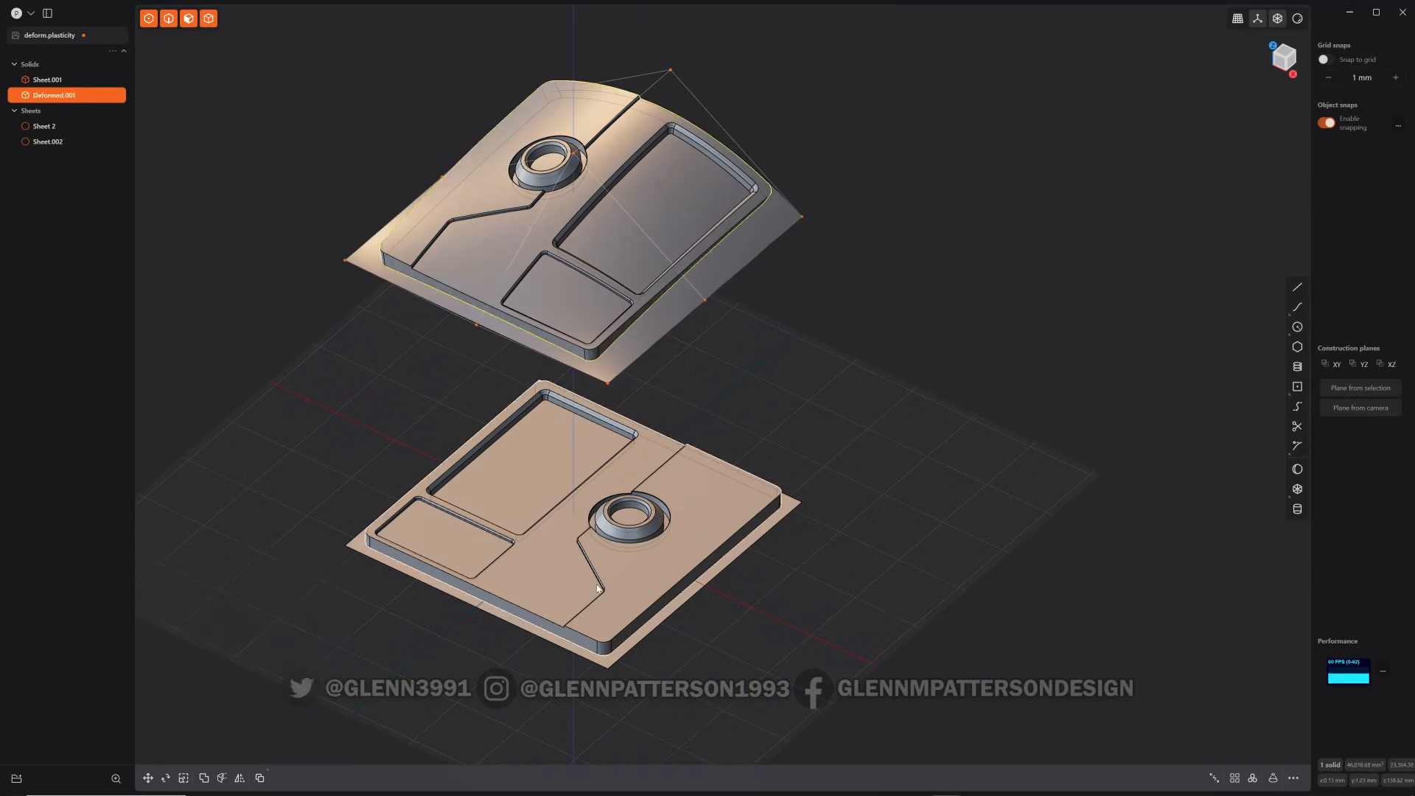